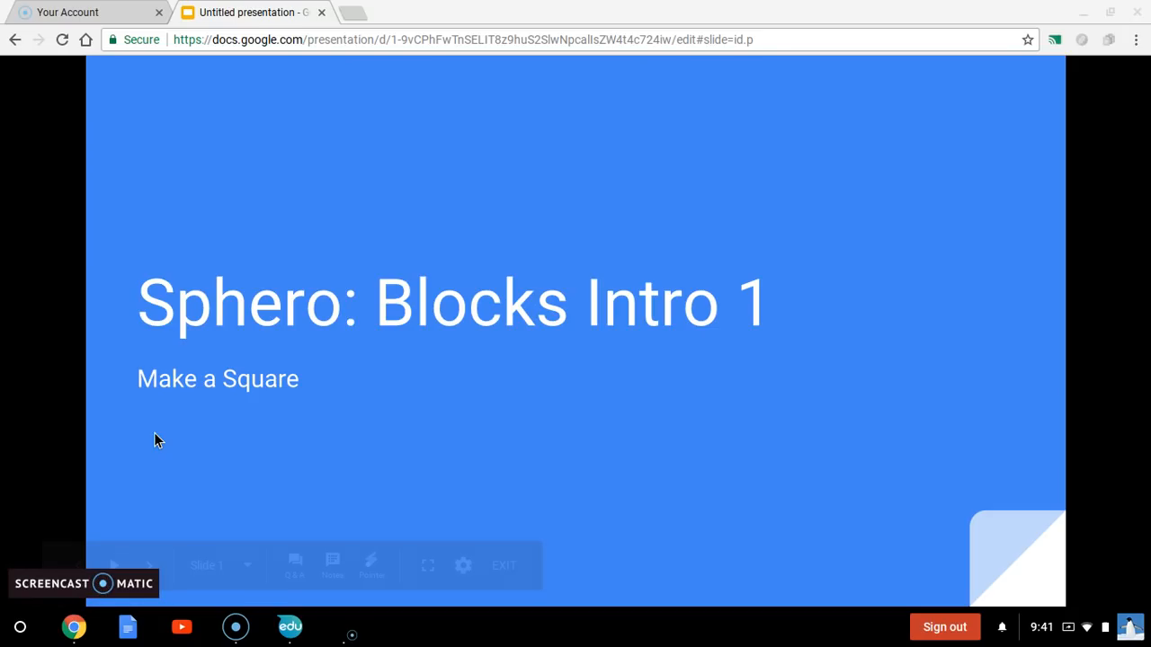
pyautogui.moveTo(155, 440)
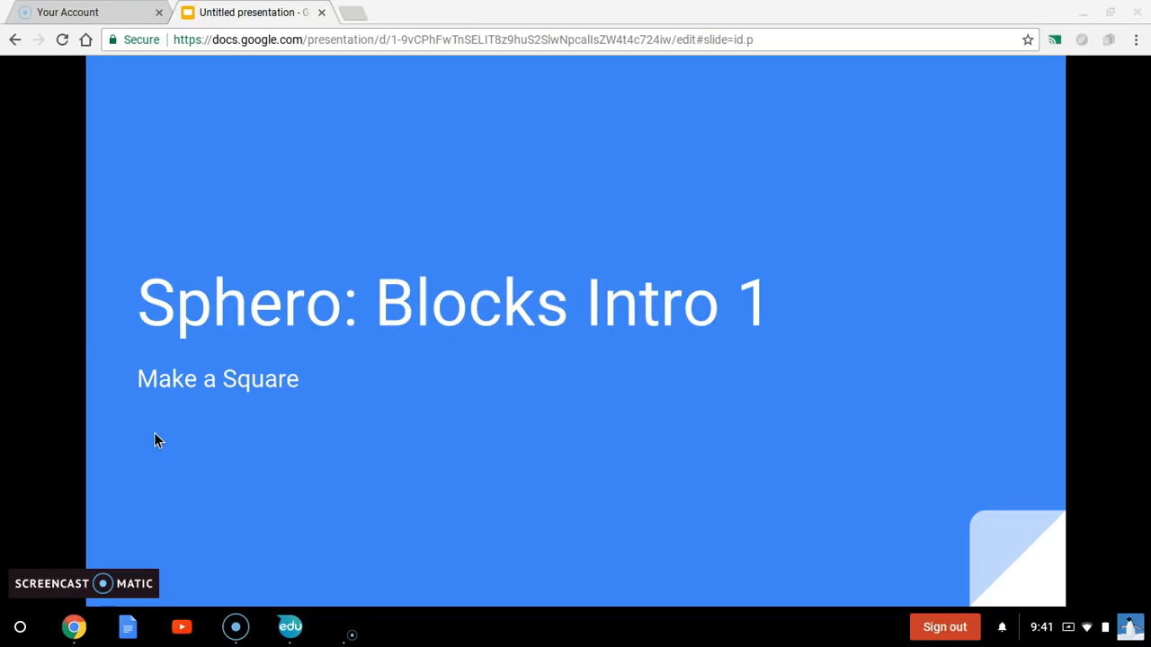
pyautogui.moveTo(432, 437)
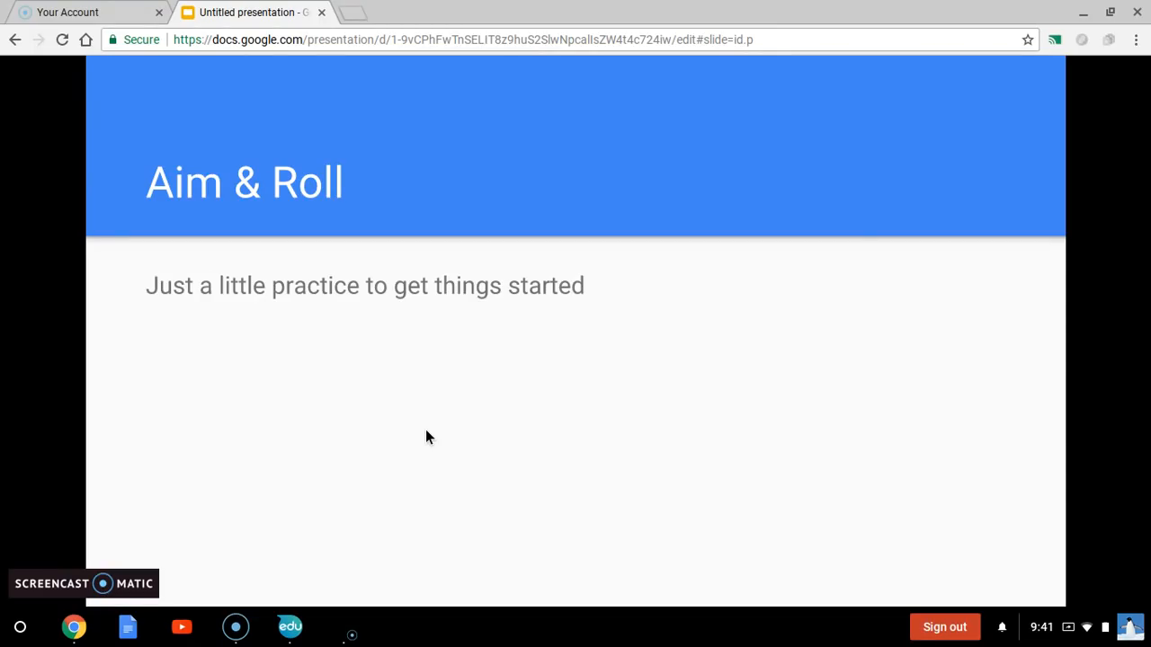
# - Launch Sphero Edu and start a new Blocks program named 'MySquare'
pyautogui.click(289, 627)
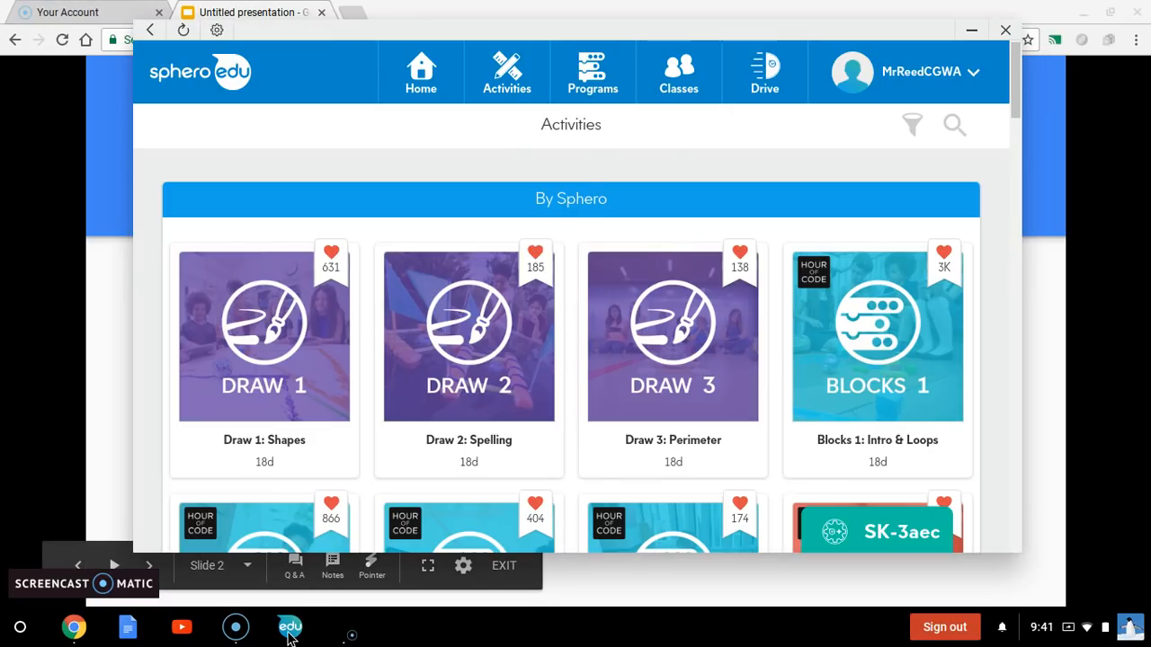
pyautogui.moveTo(538, 113)
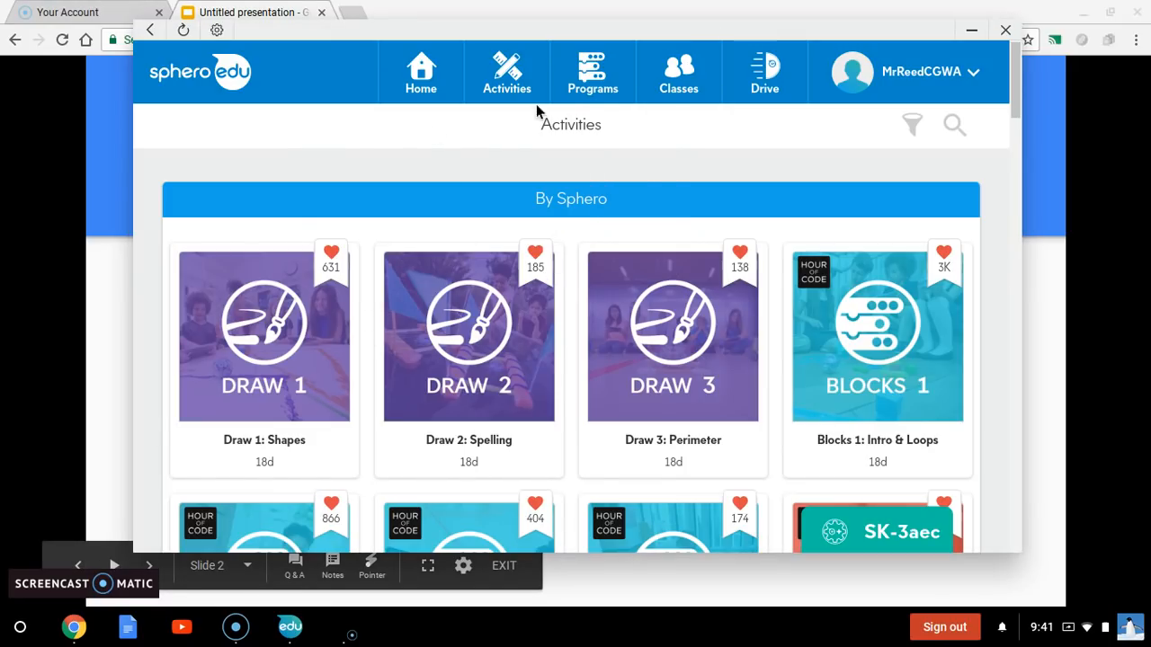
pyautogui.click(593, 72)
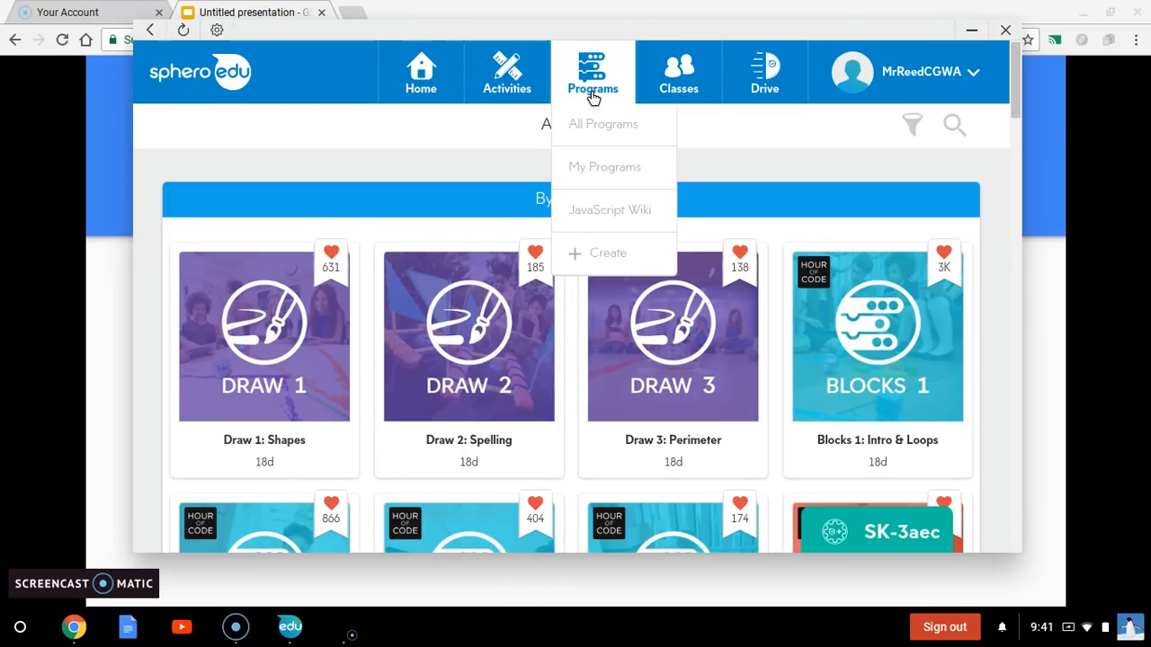
pyautogui.moveTo(602, 254)
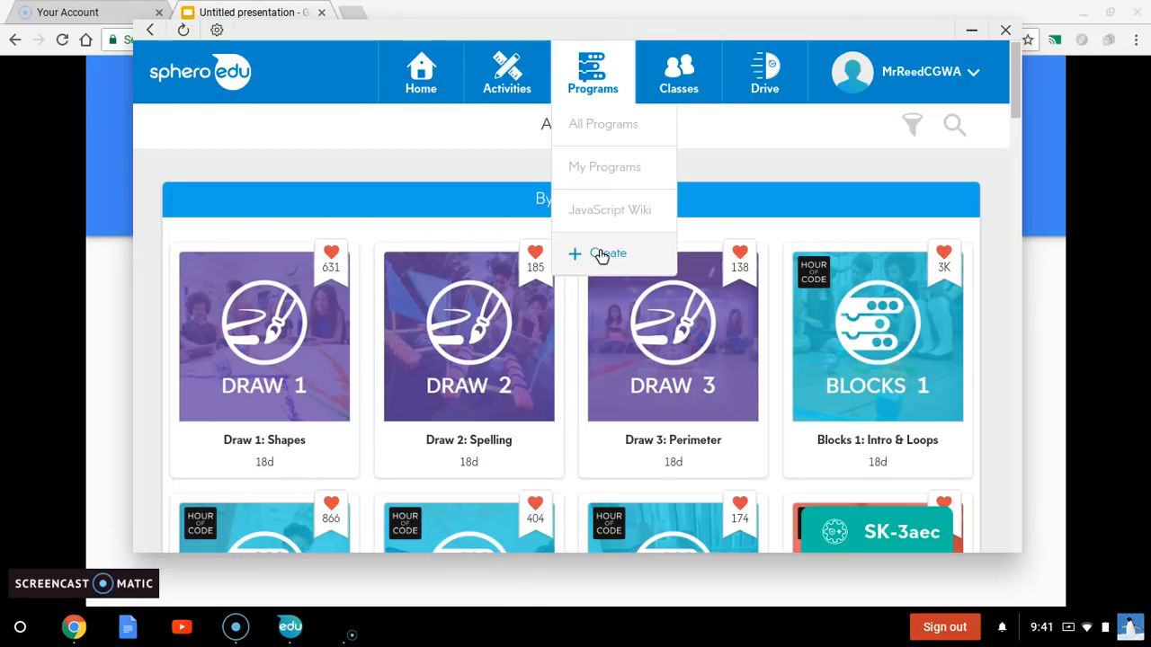
pyautogui.click(608, 254)
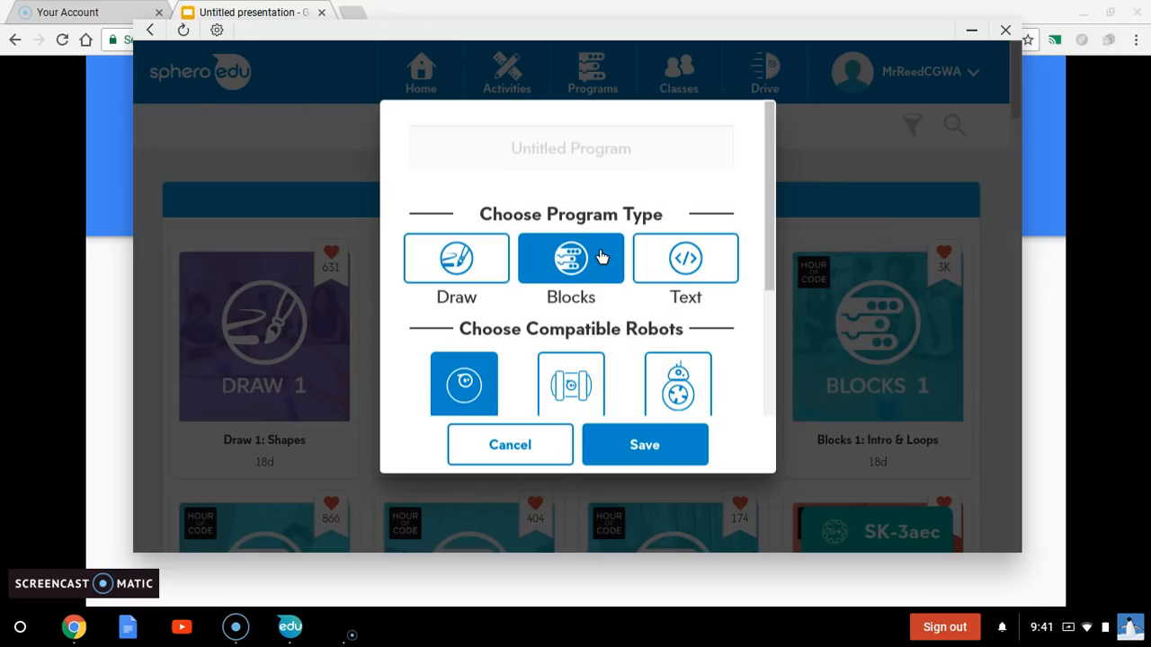
pyautogui.moveTo(582, 254)
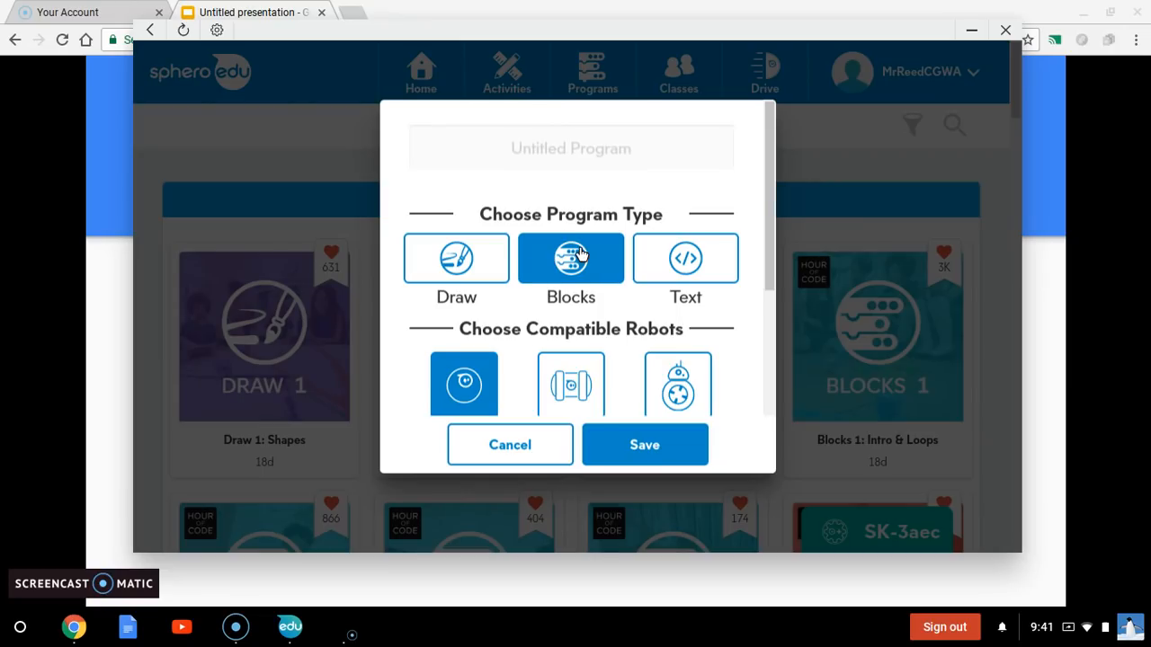
pyautogui.moveTo(576, 142)
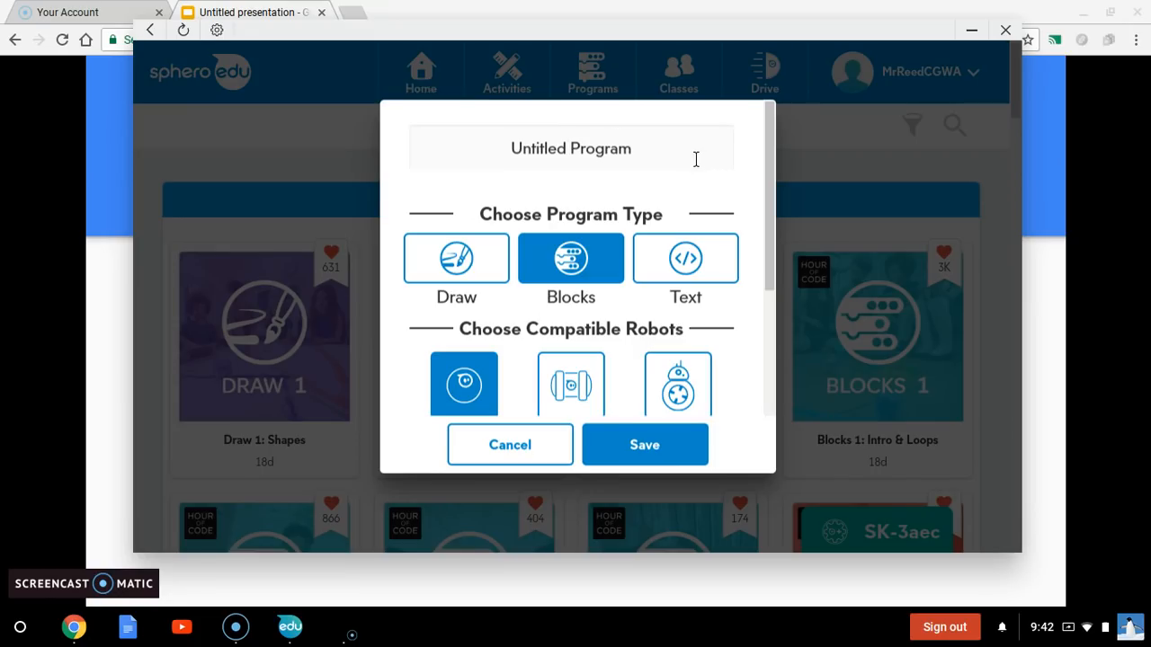
pyautogui.write('My')
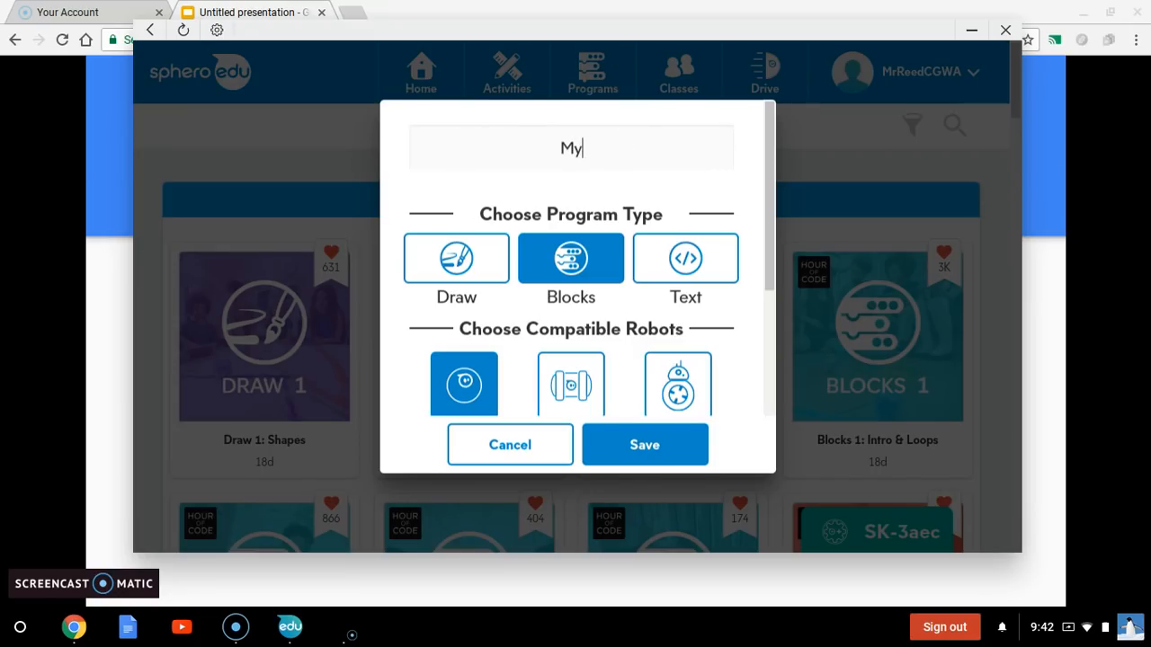
pyautogui.write('Square')
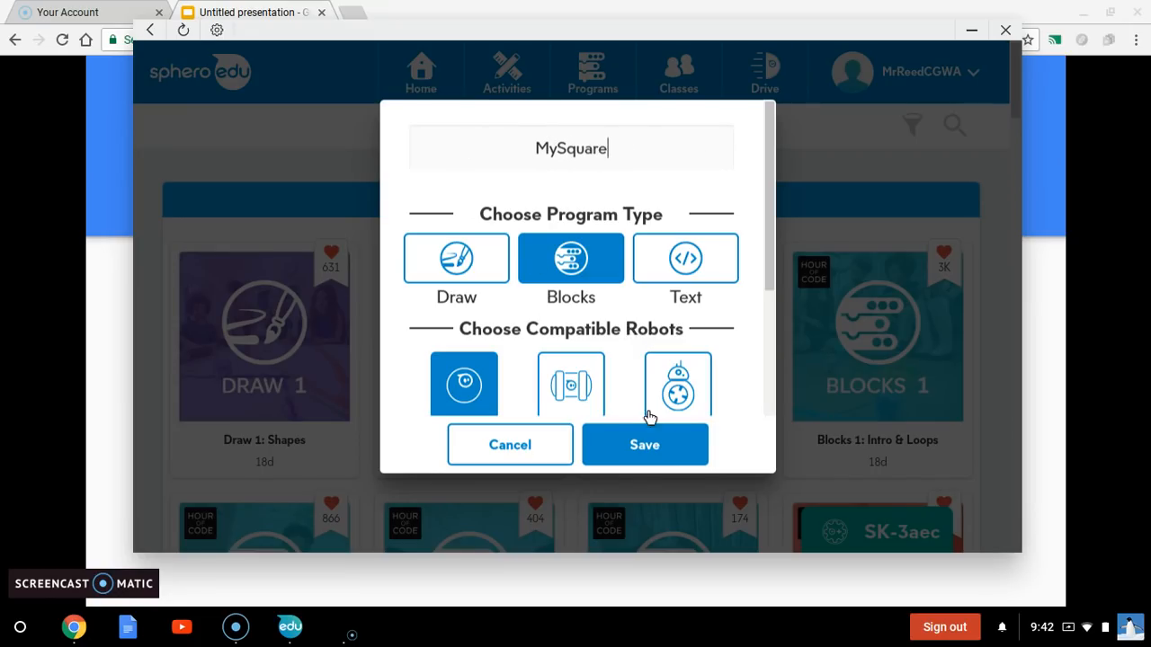
# - Save the MySquare program and wait for its empty canvas to load
pyautogui.click(645, 444)
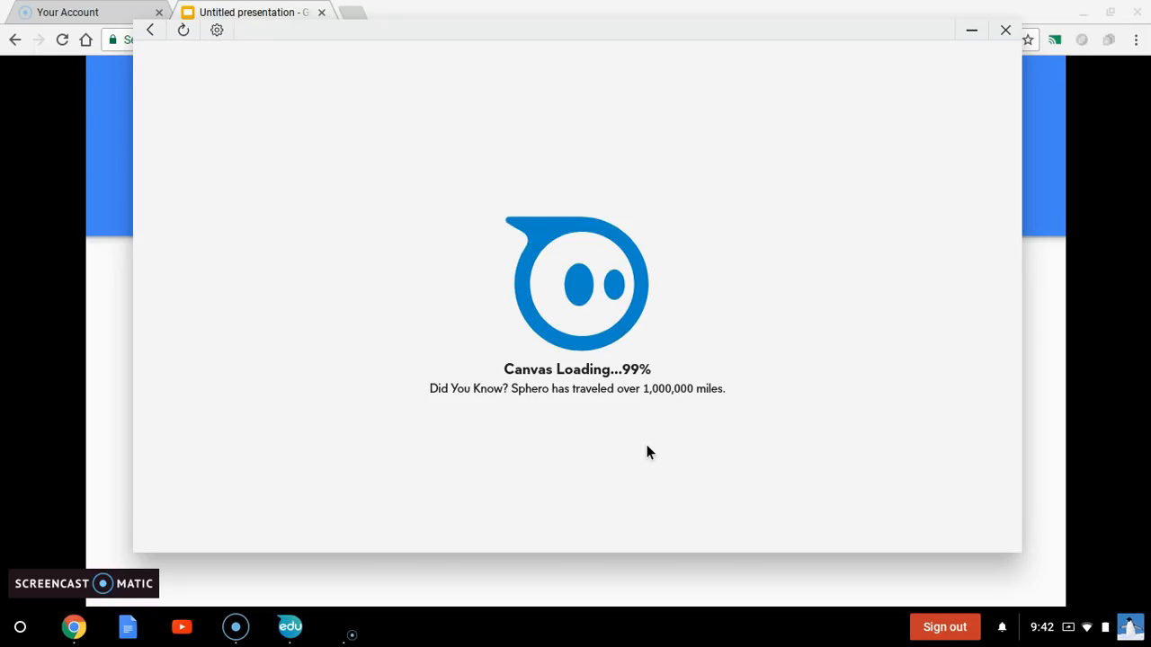
pyautogui.moveTo(338, 437)
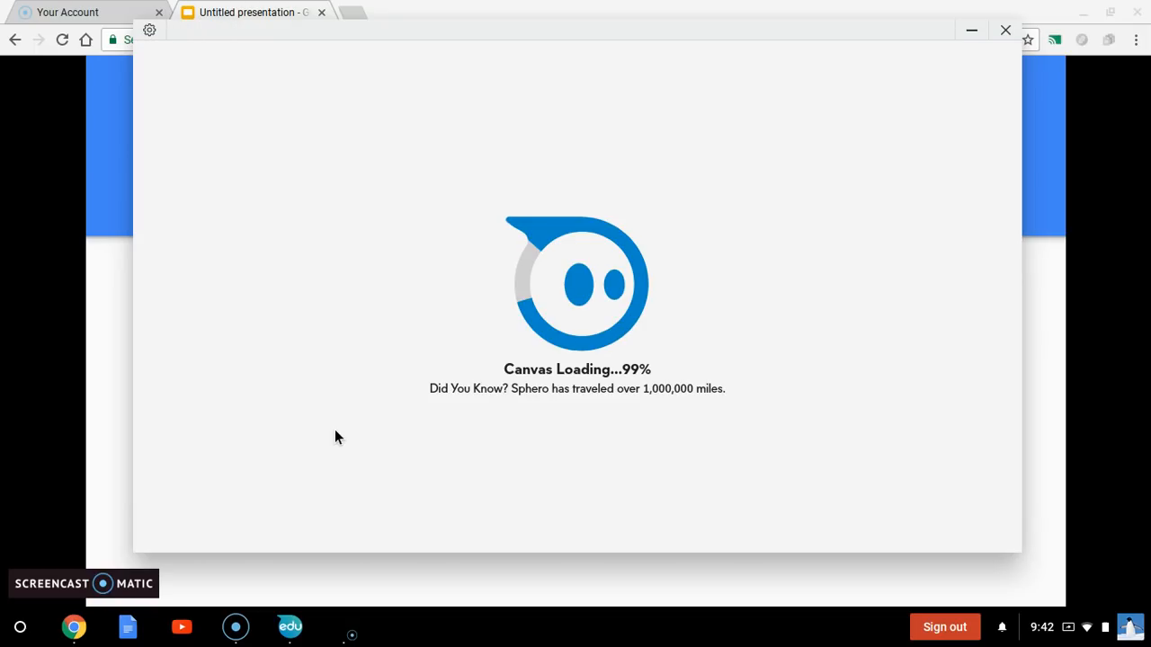
pyautogui.moveTo(199, 534)
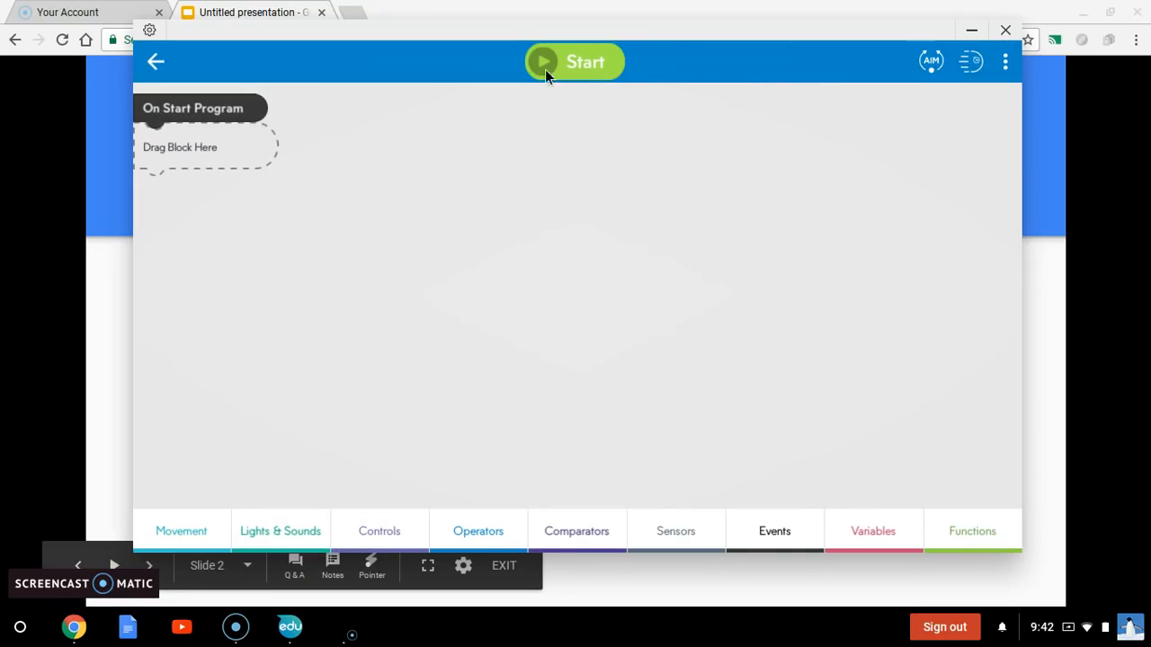
pyautogui.moveTo(977, 151)
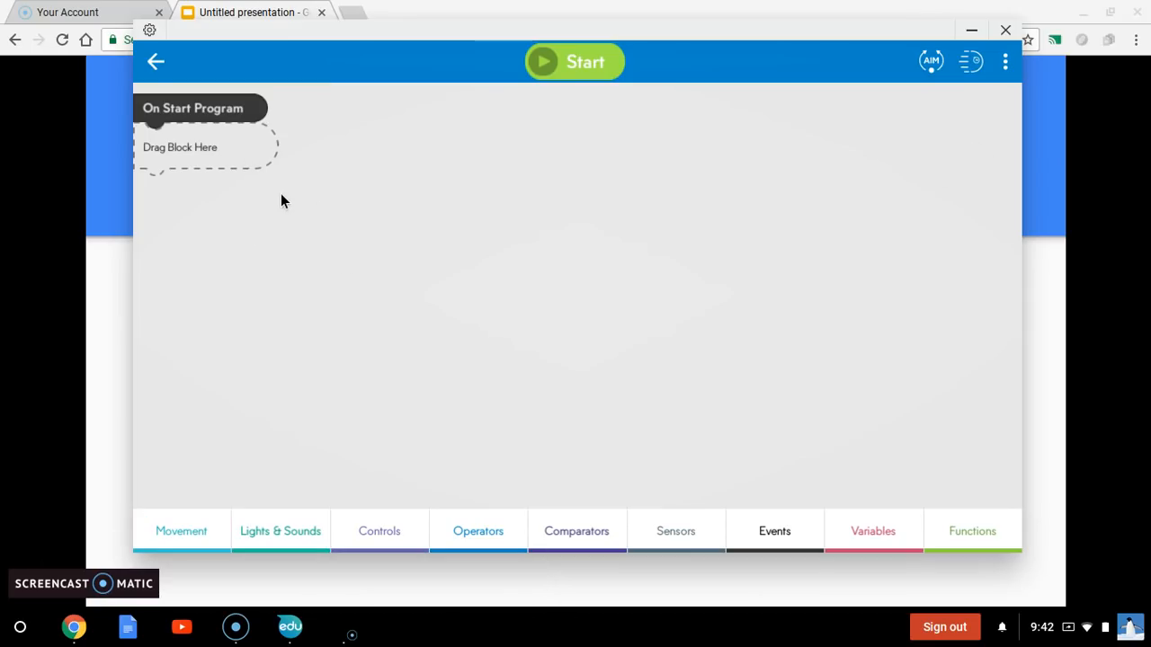
pyautogui.moveTo(240, 441)
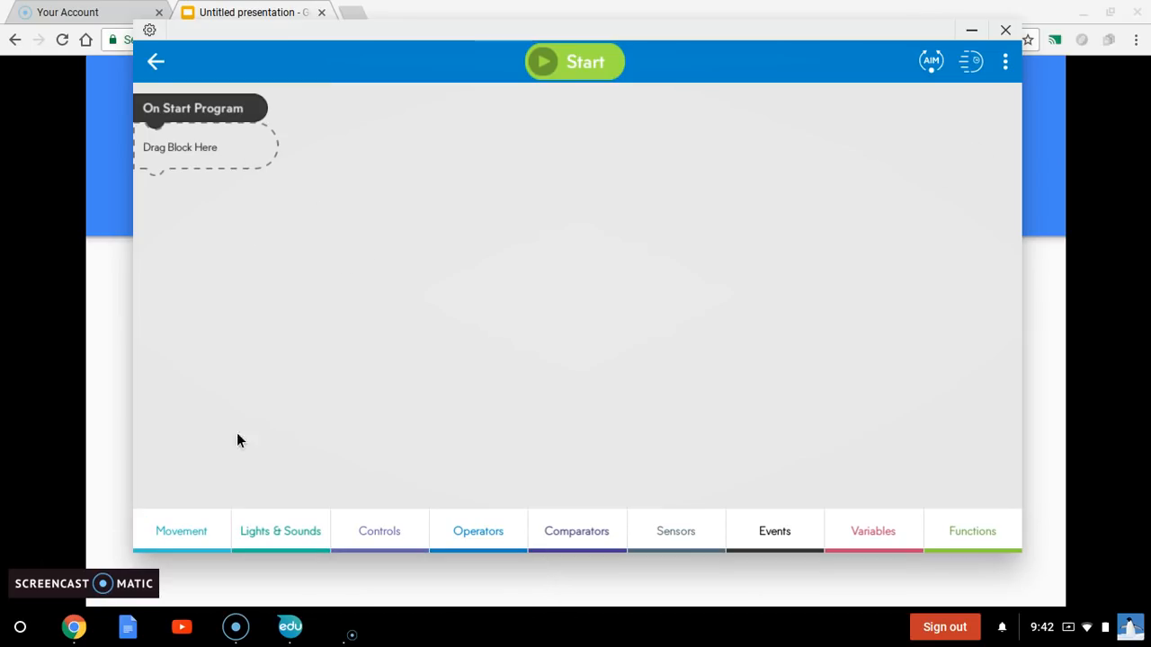
pyautogui.moveTo(726, 509)
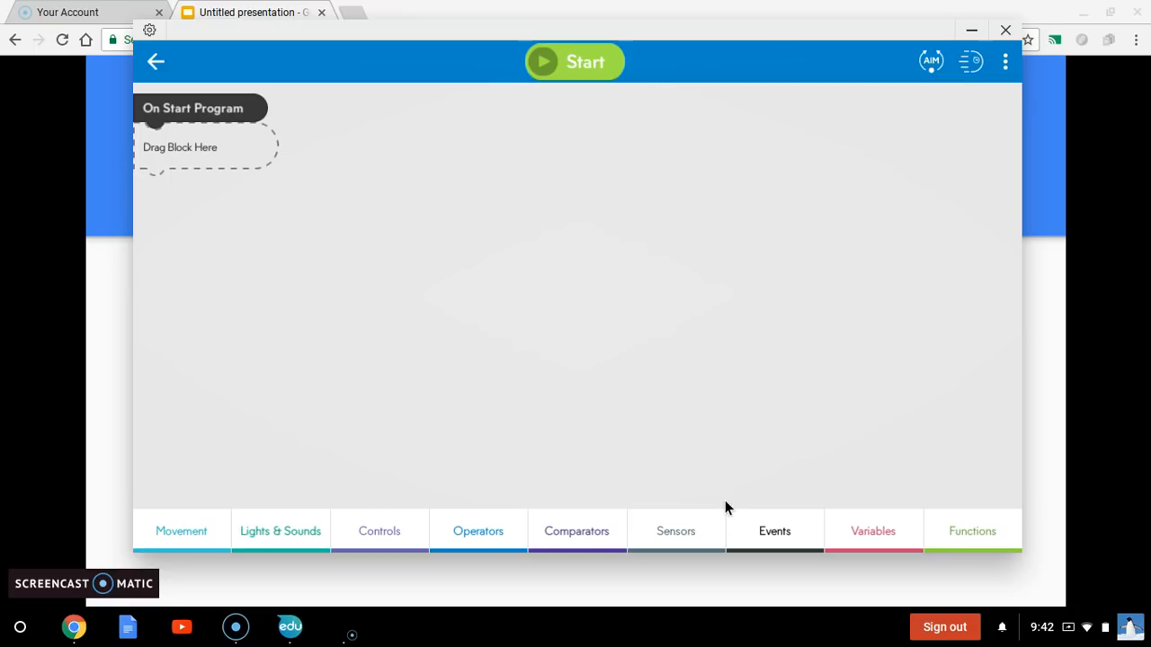
# - Open the Movement blocks category on the canvas
pyautogui.click(576, 531)
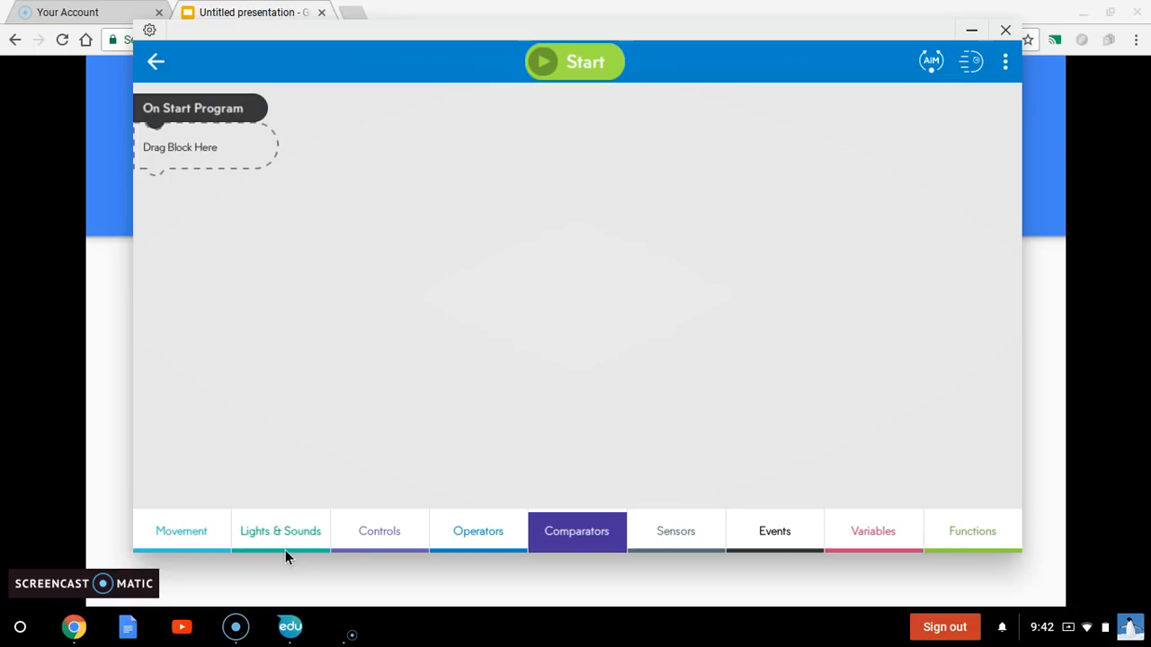
pyautogui.click(180, 530)
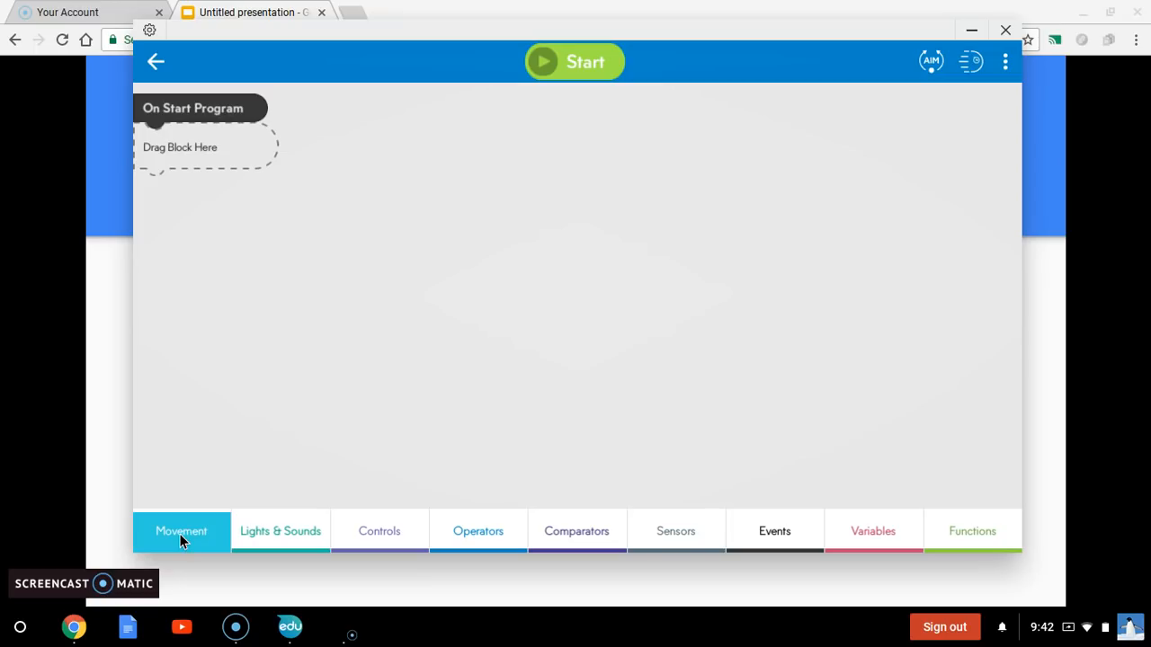
pyautogui.click(181, 531)
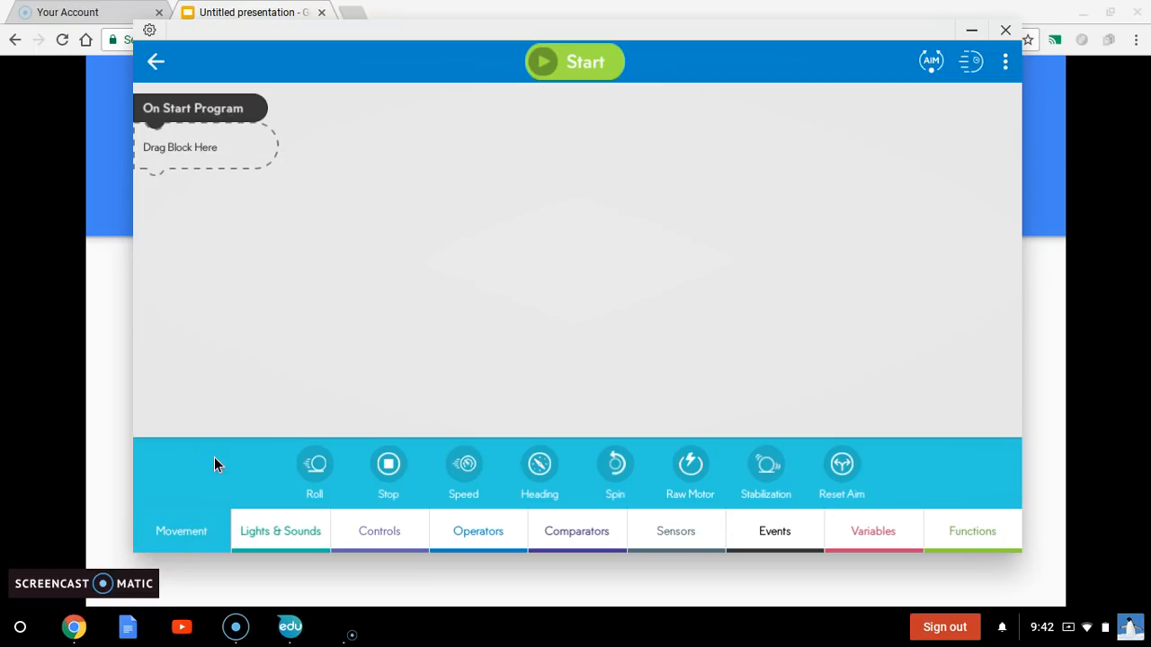
pyautogui.moveTo(314, 465)
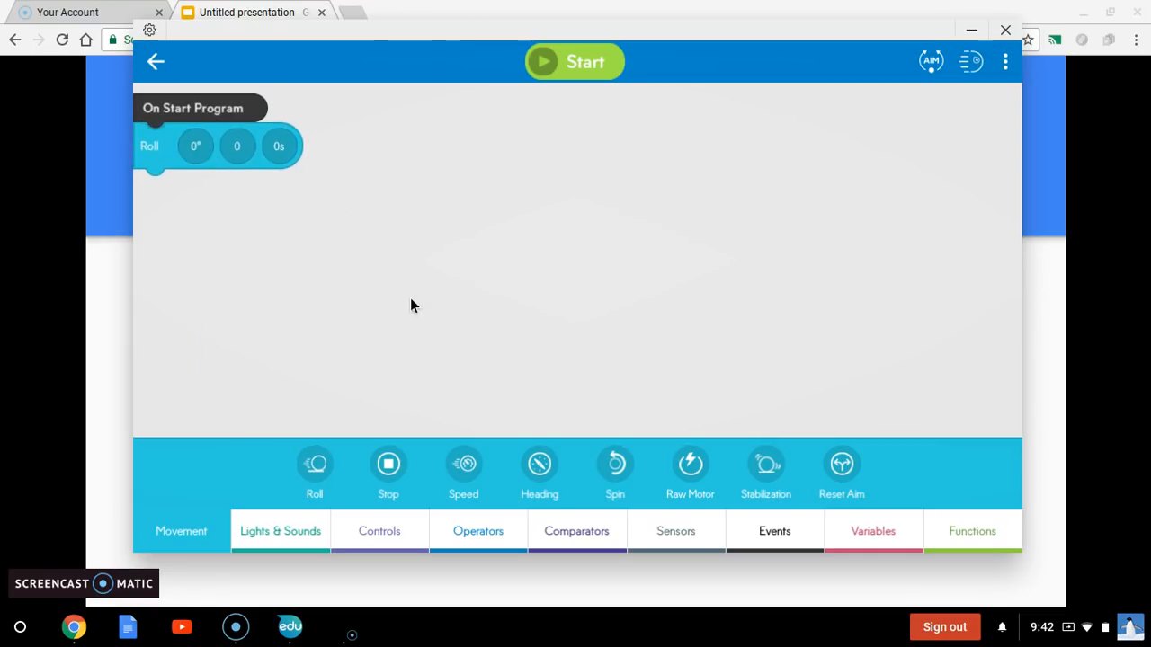
pyautogui.moveTo(196, 177)
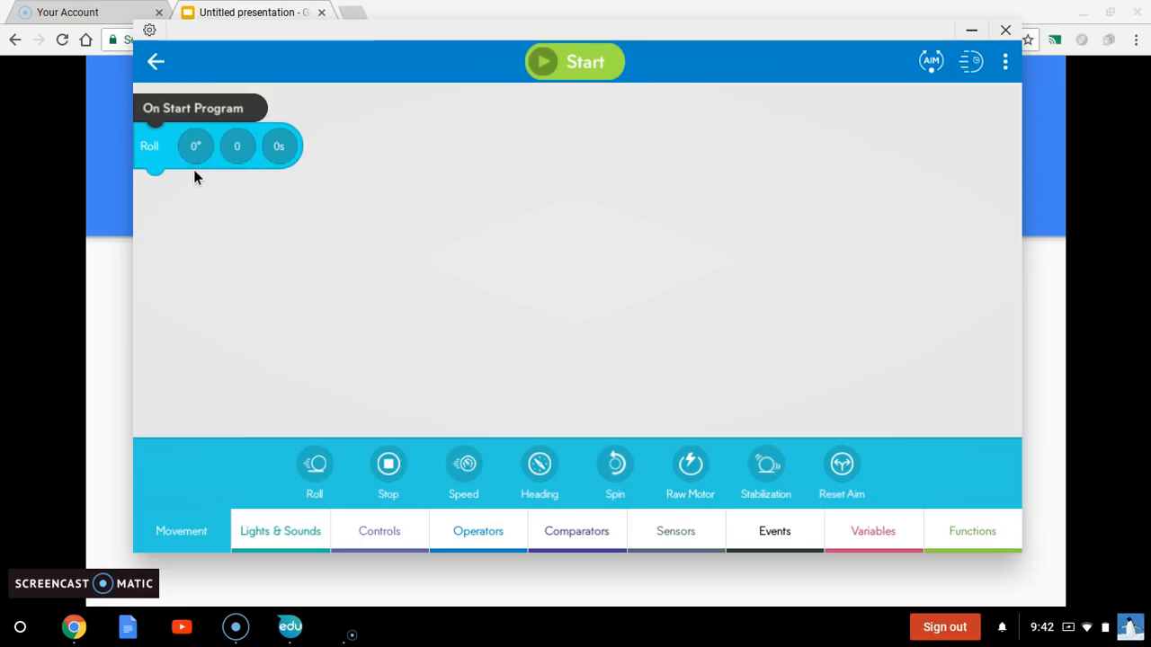
pyautogui.moveTo(191, 195)
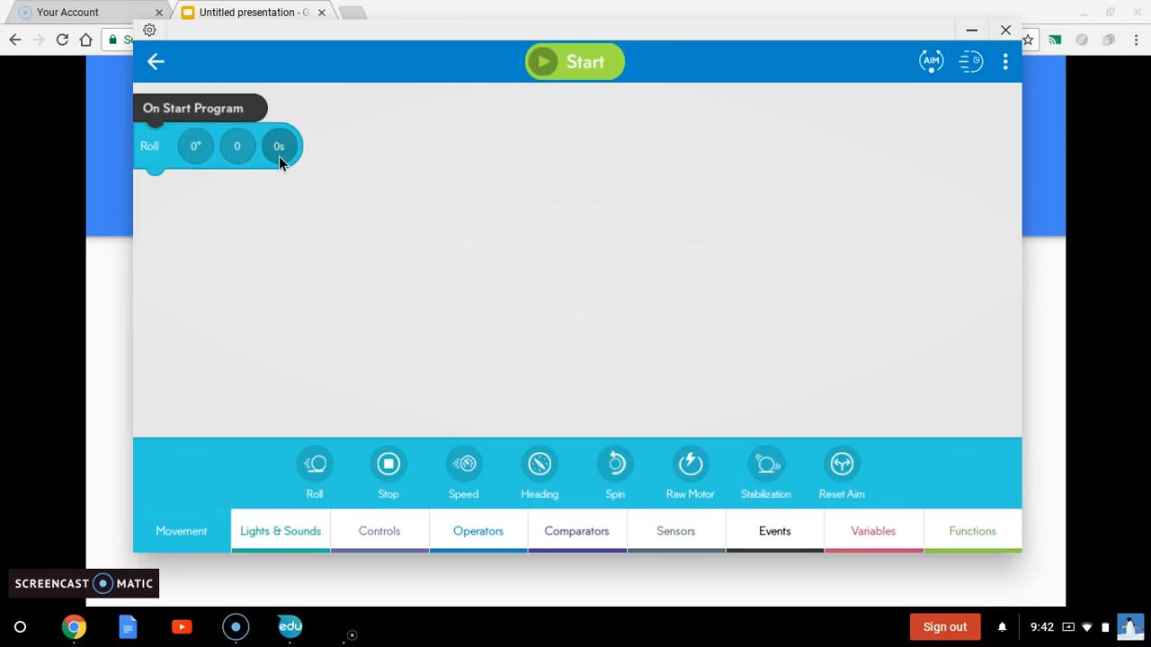
pyautogui.moveTo(315, 171)
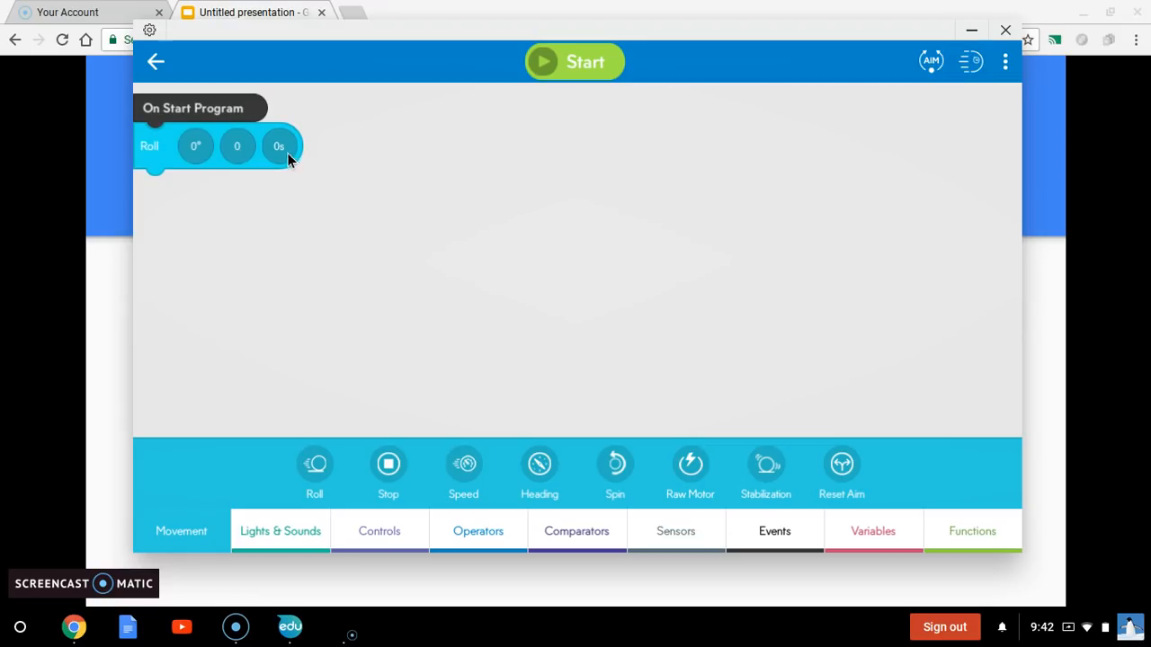
# - Set the Roll block's duration to 2 seconds and its speed to 35
pyautogui.click(279, 145)
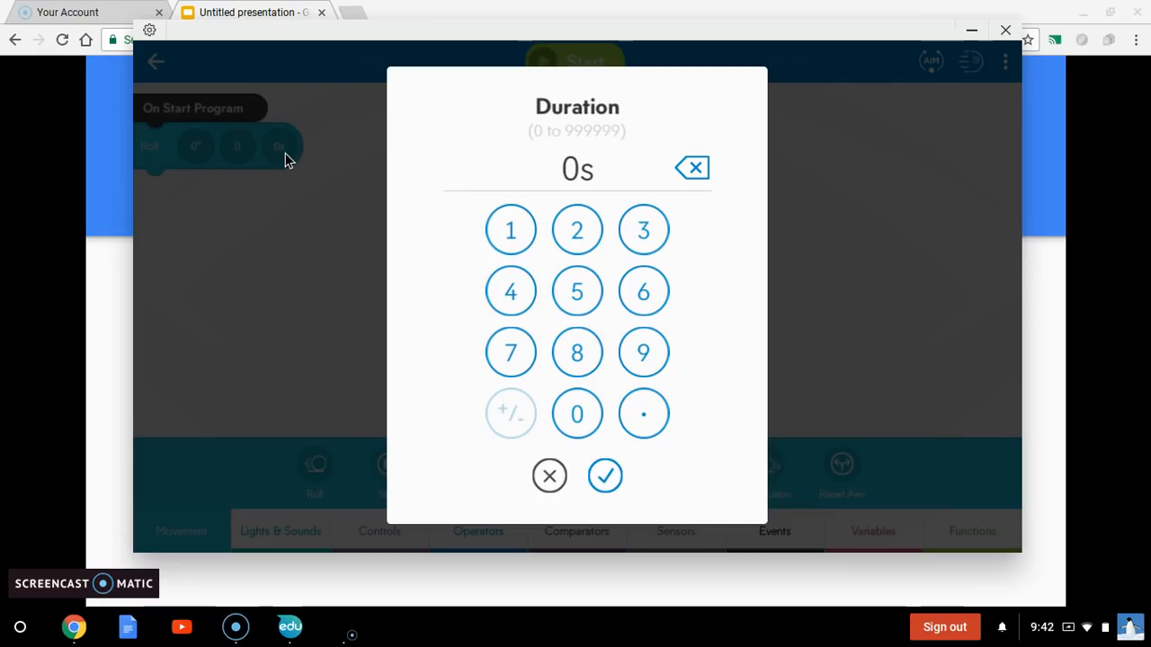
pyautogui.moveTo(415, 229)
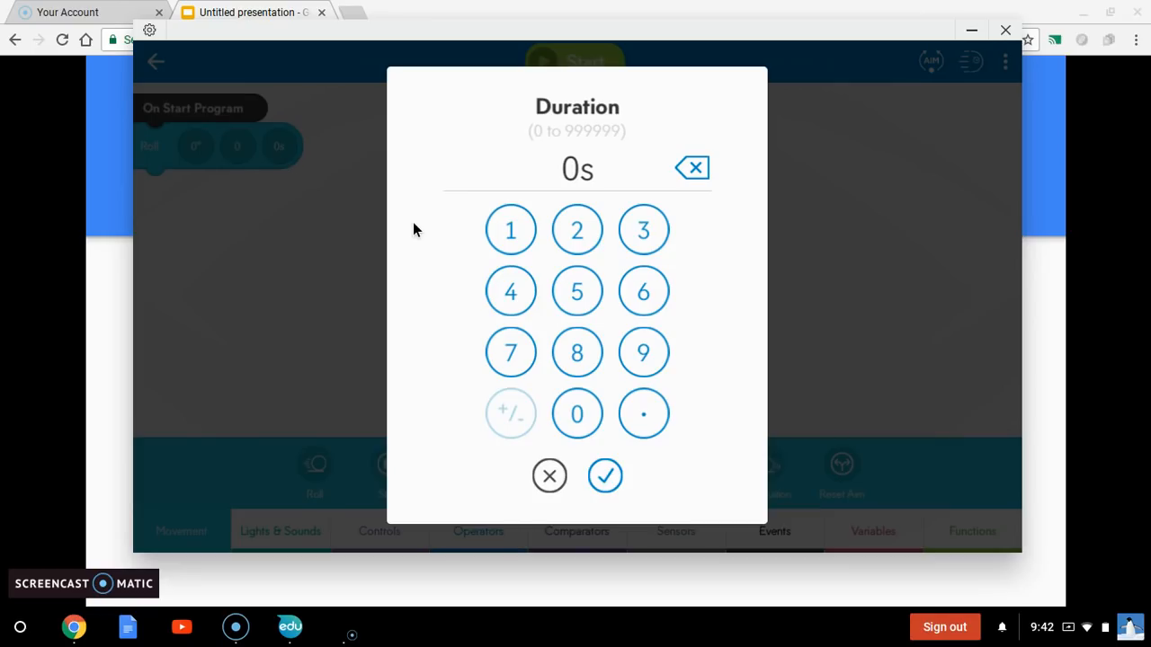
pyautogui.click(576, 230)
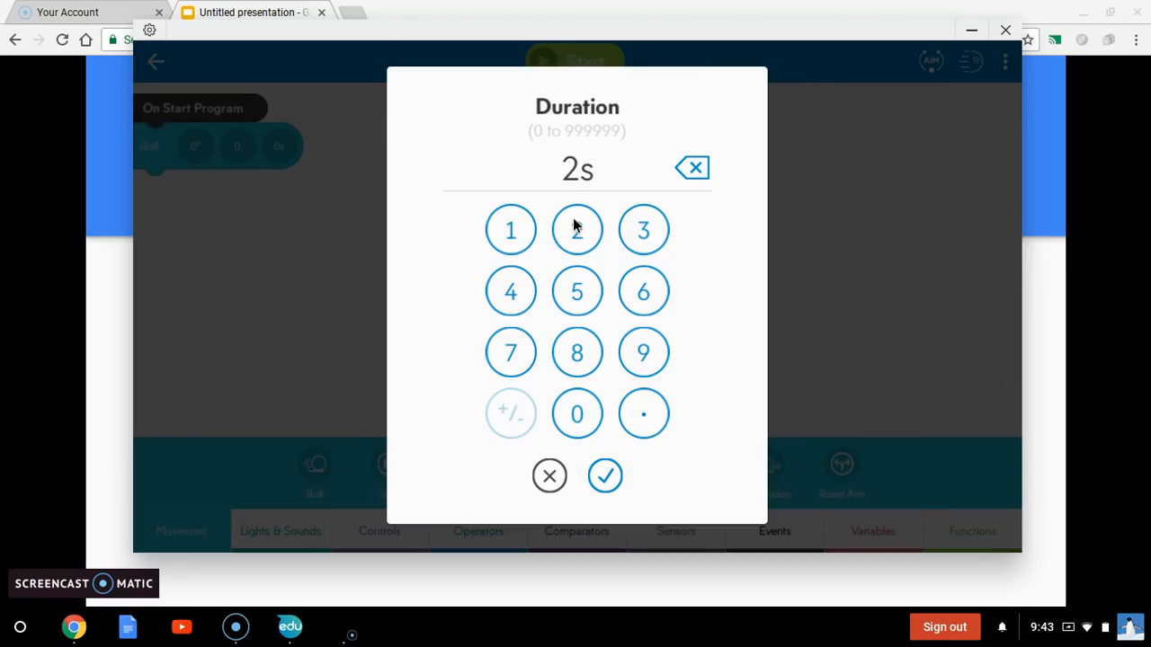
pyautogui.click(605, 476)
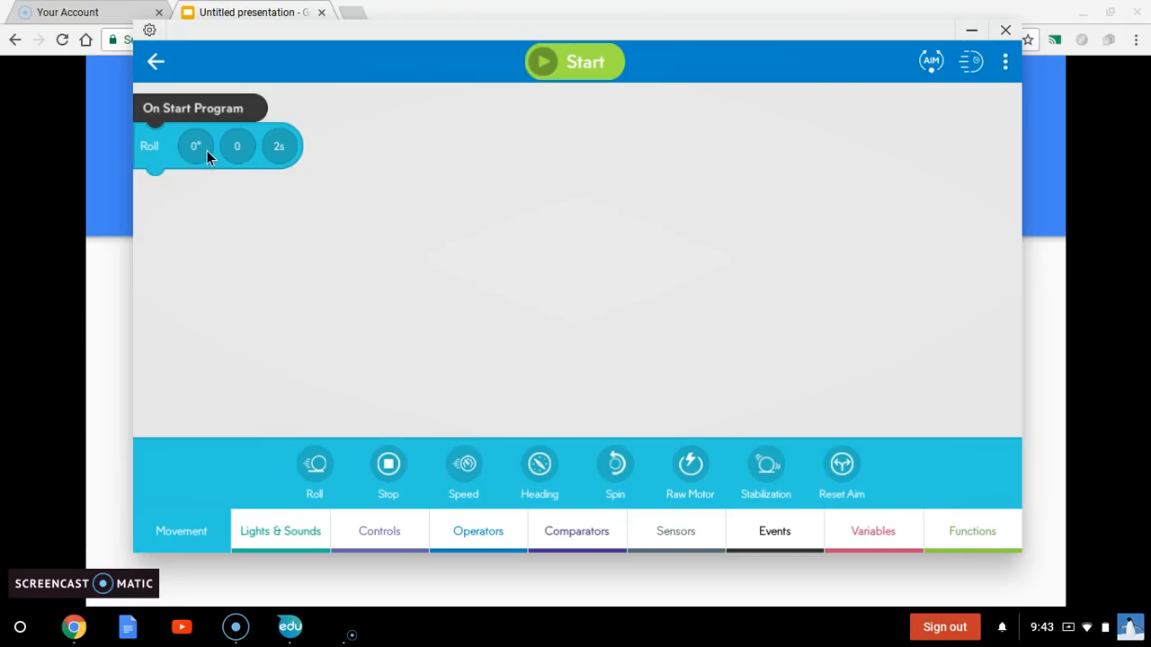
pyautogui.click(237, 145)
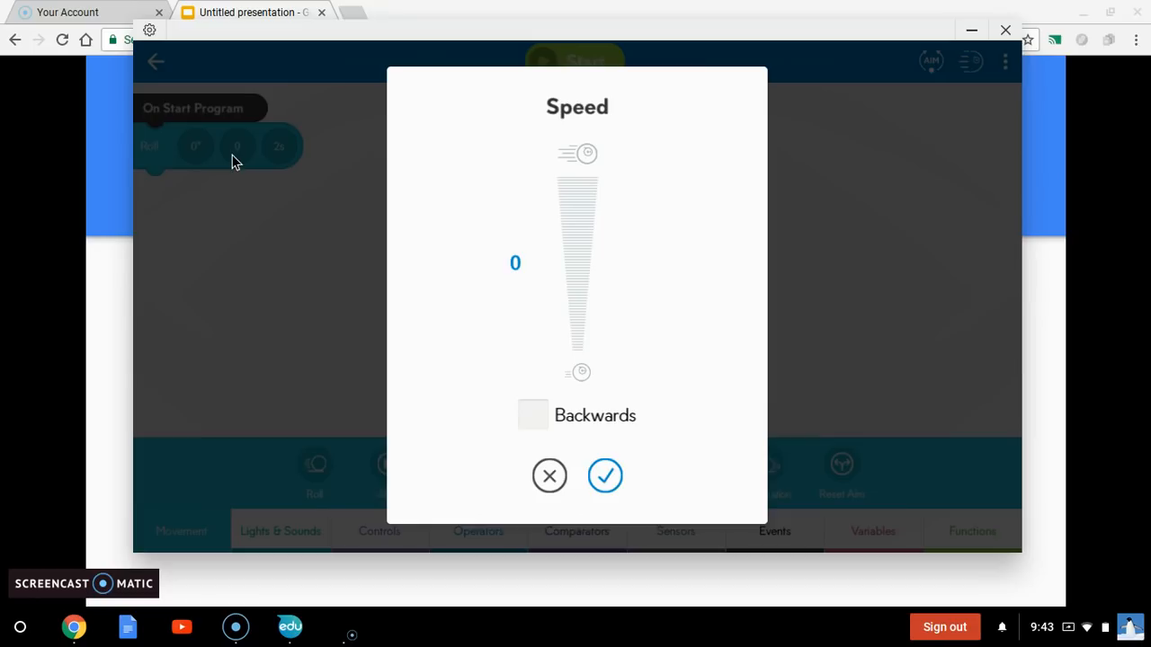
pyautogui.moveTo(580, 341)
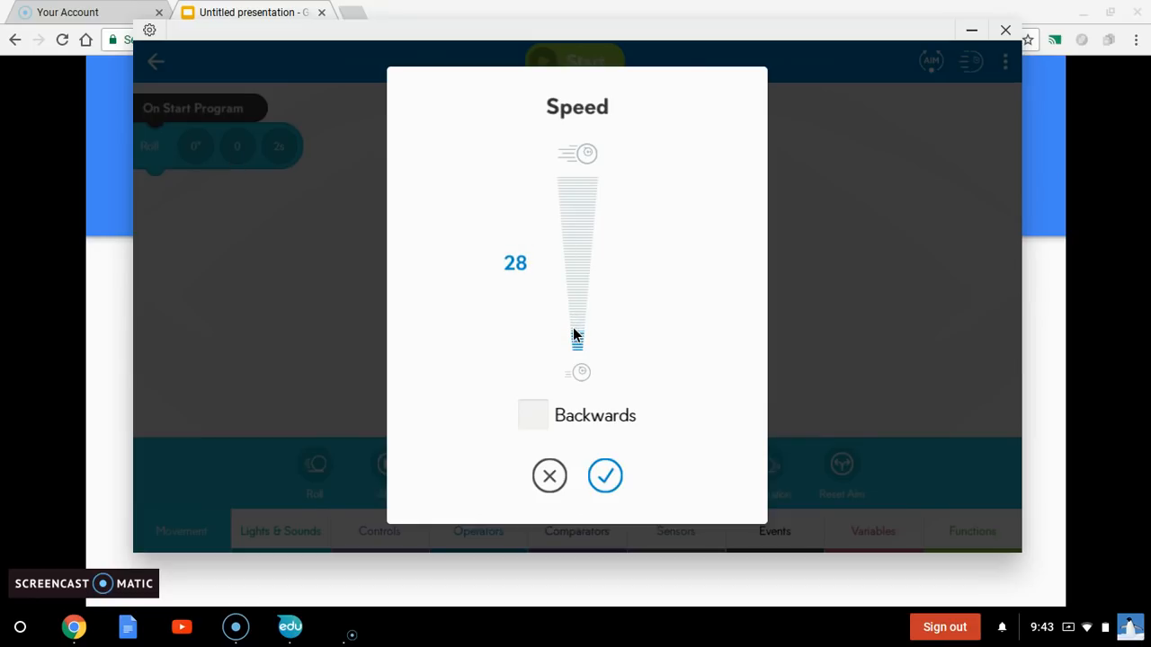
pyautogui.moveTo(576, 337); pyautogui.dragTo(576, 314)
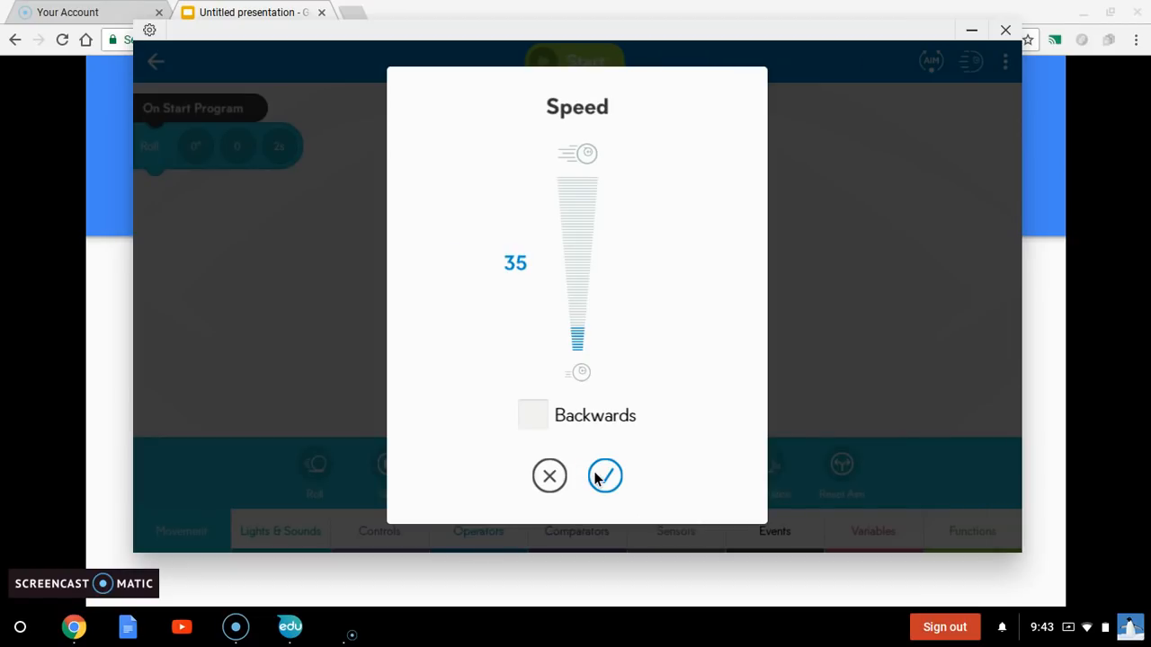
pyautogui.click(604, 476)
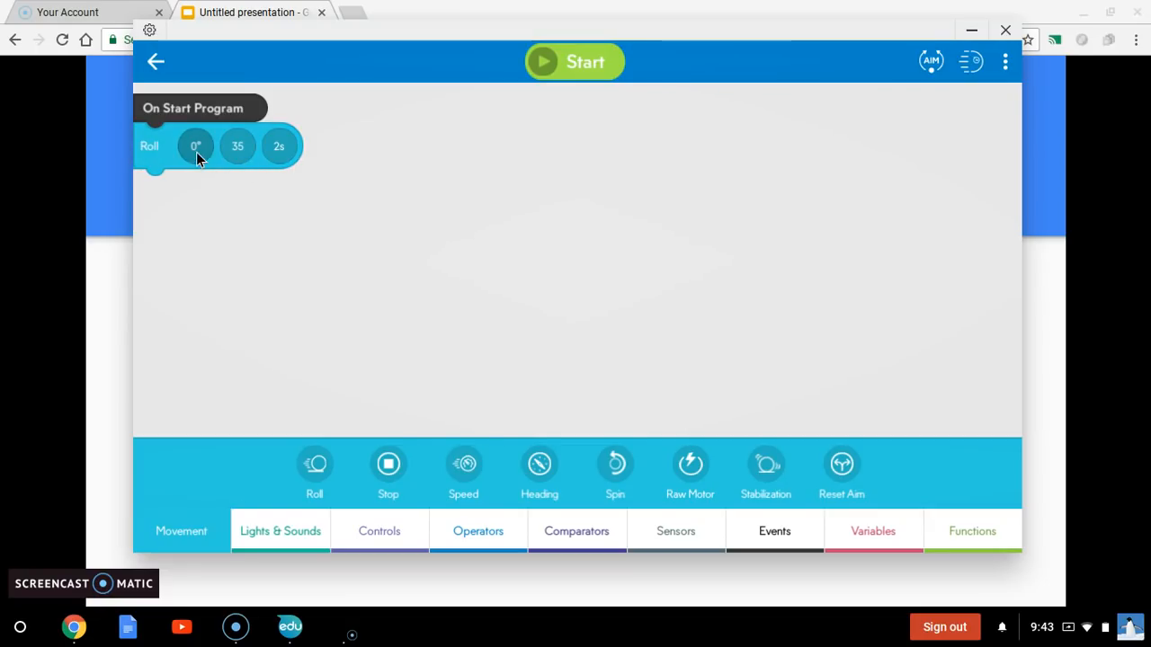
pyautogui.moveTo(232, 241)
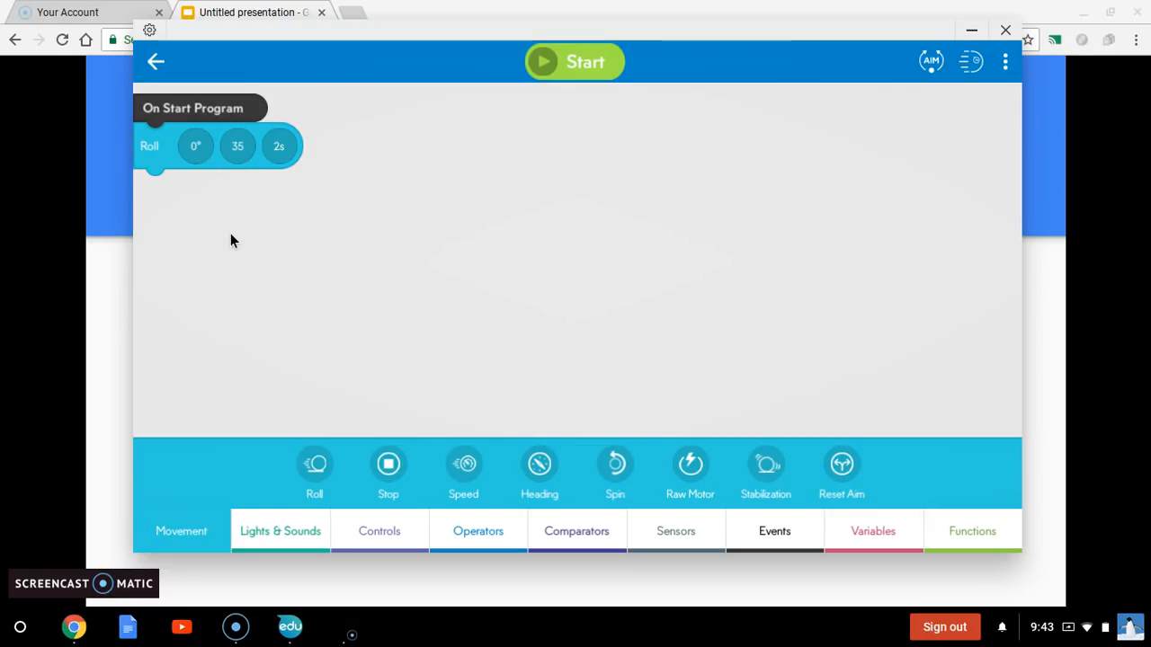
pyautogui.moveTo(390, 235)
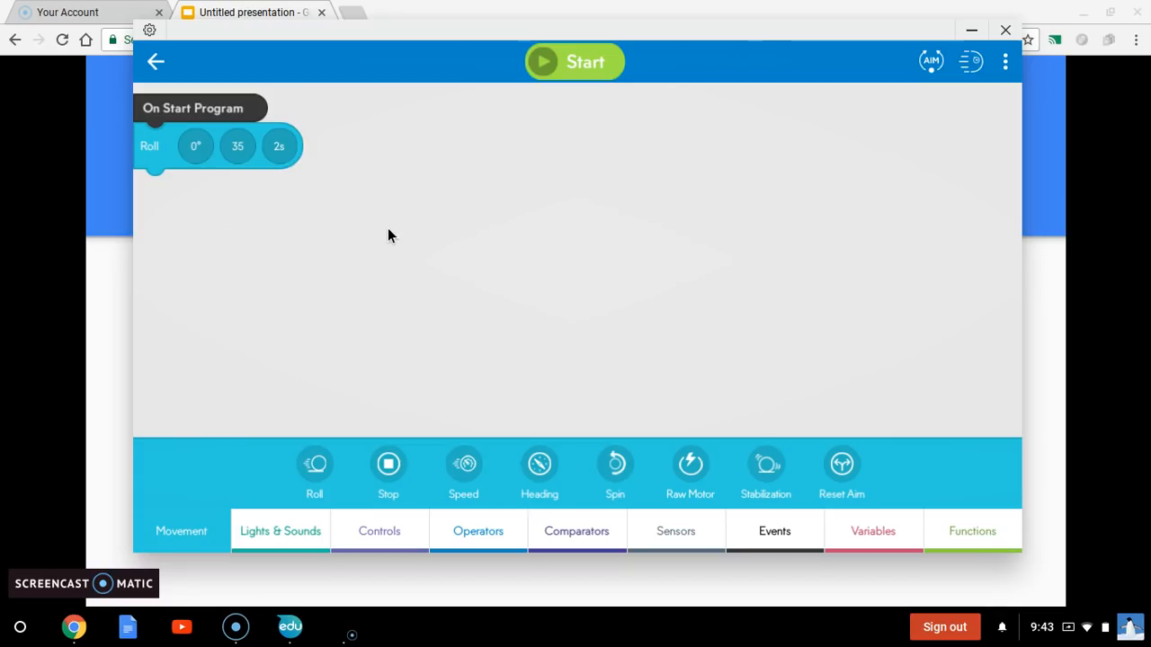
pyautogui.moveTo(394, 235)
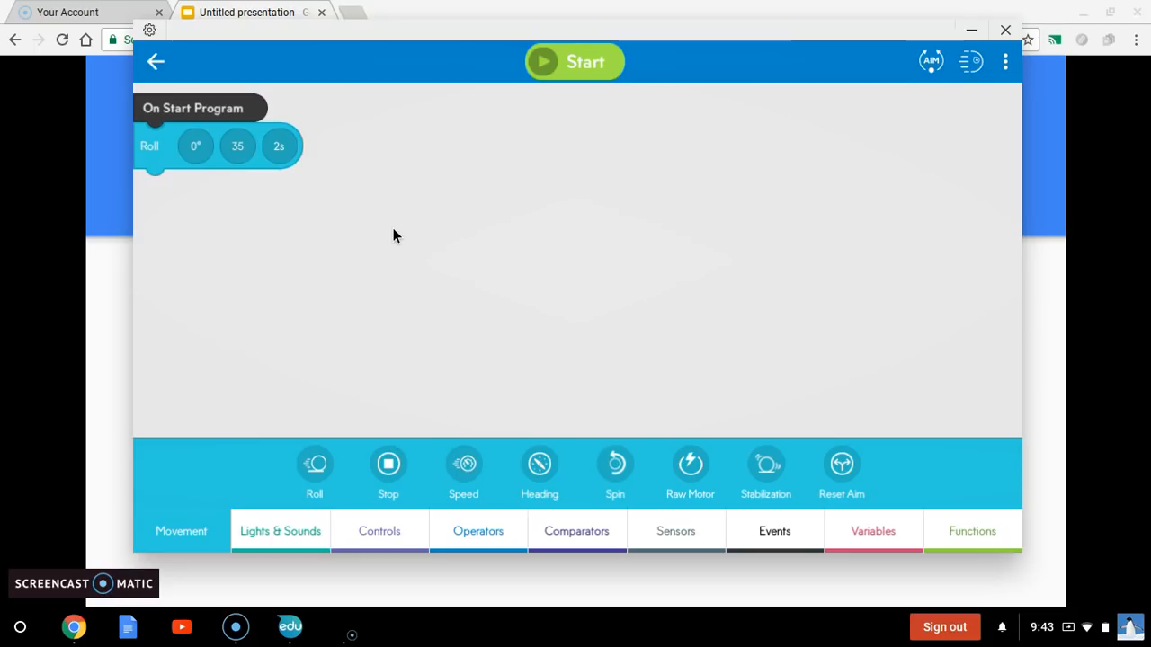
pyautogui.moveTo(919, 151)
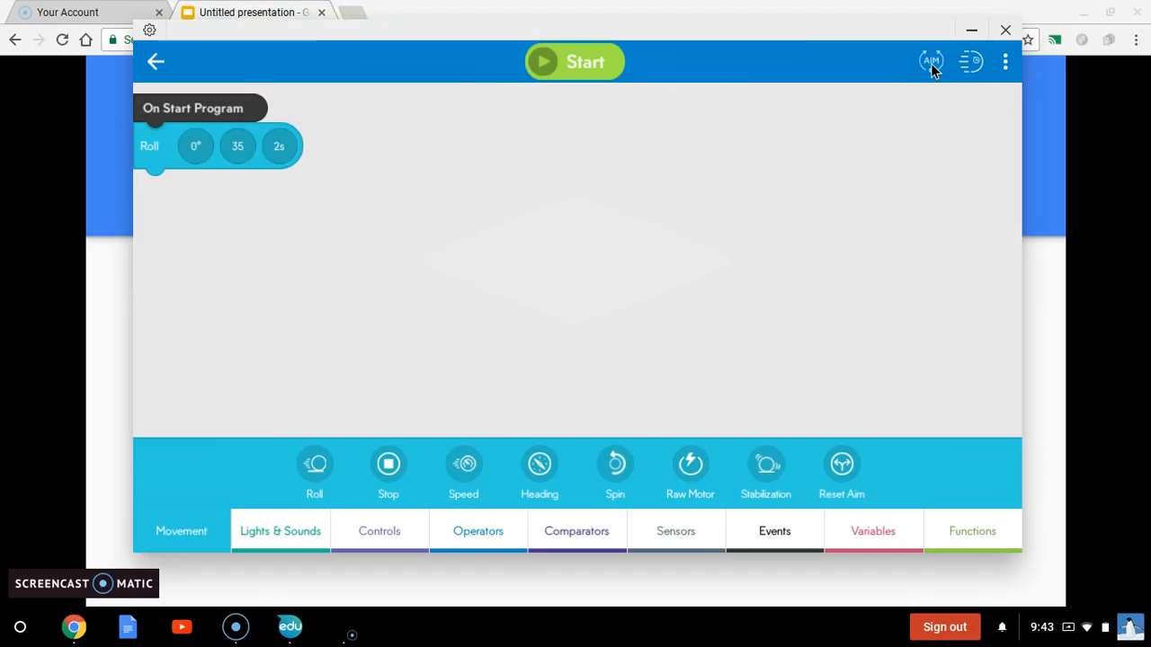
pyautogui.click(930, 61)
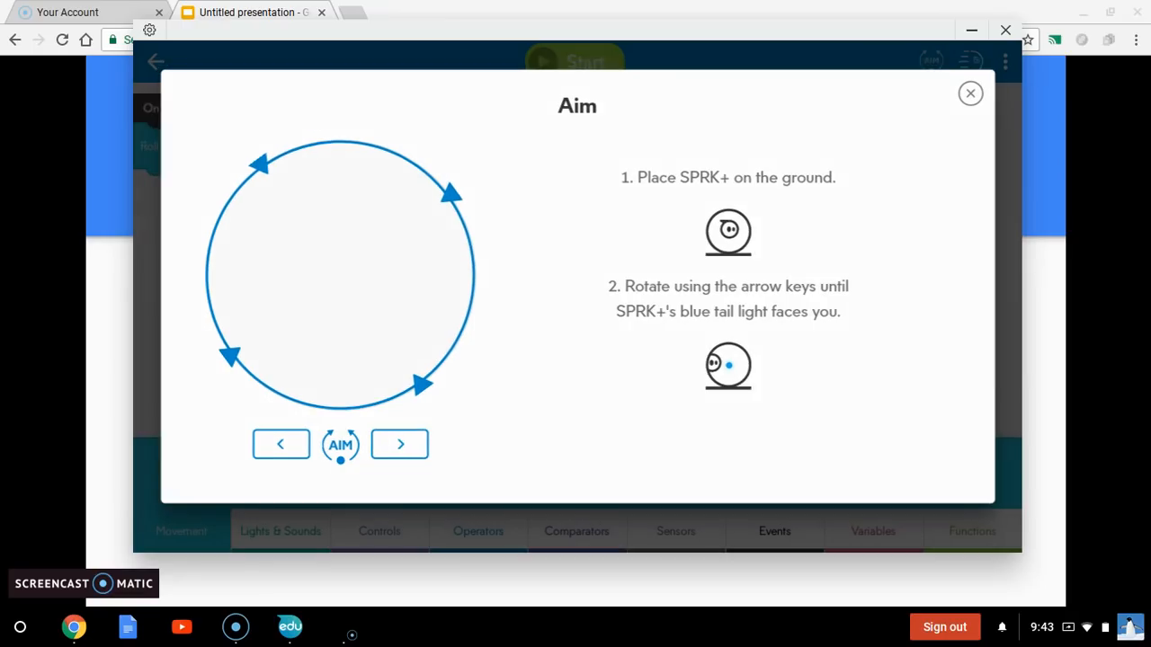
pyautogui.click(970, 92)
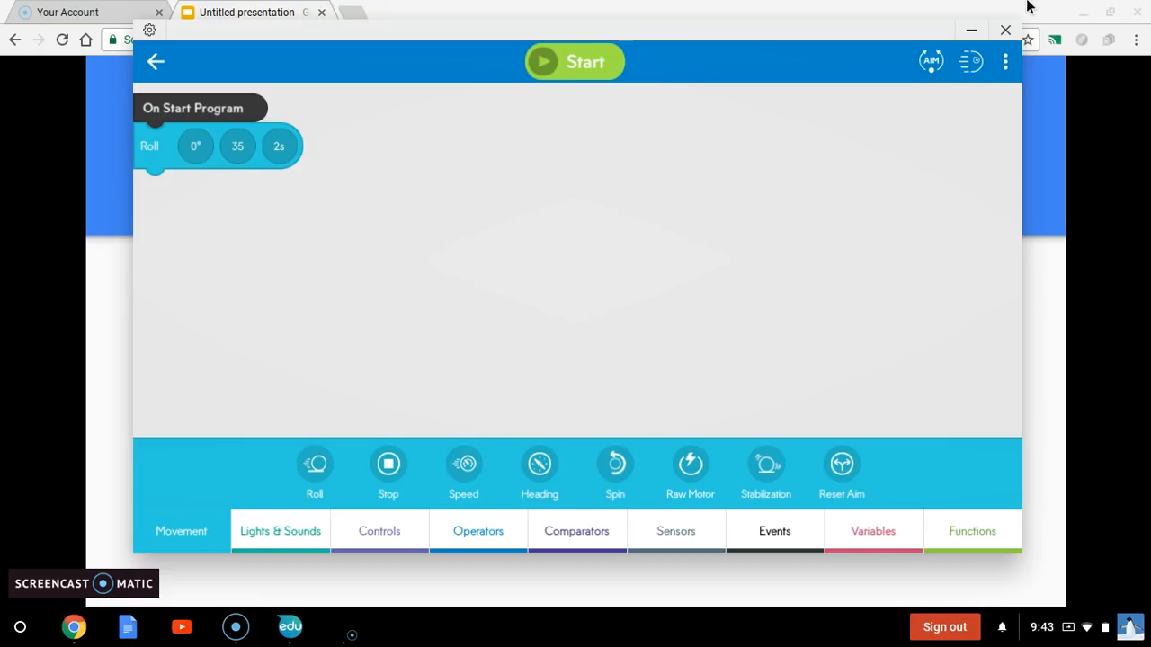
pyautogui.moveTo(717, 231)
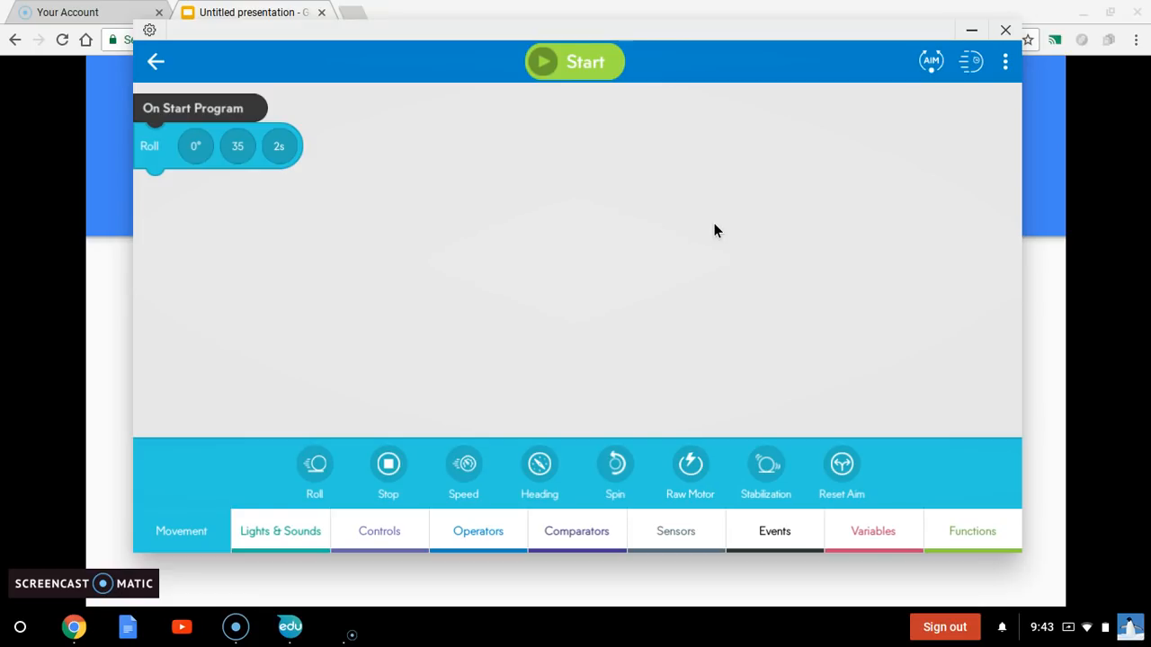
pyautogui.moveTo(583, 68)
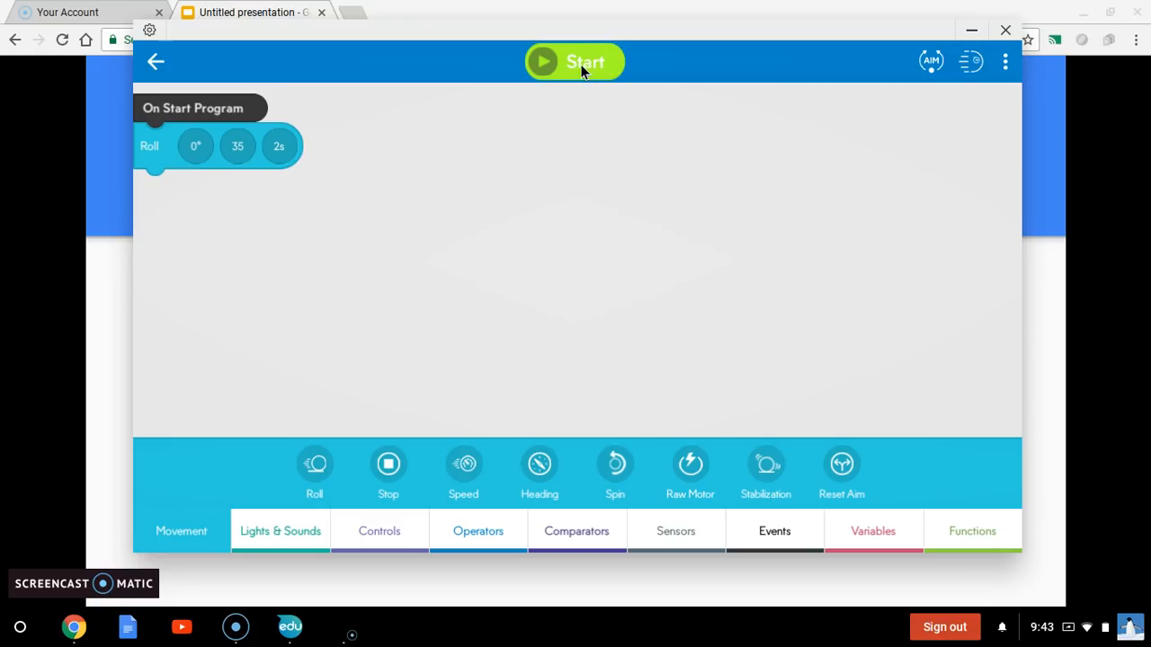
pyautogui.moveTo(553, 361)
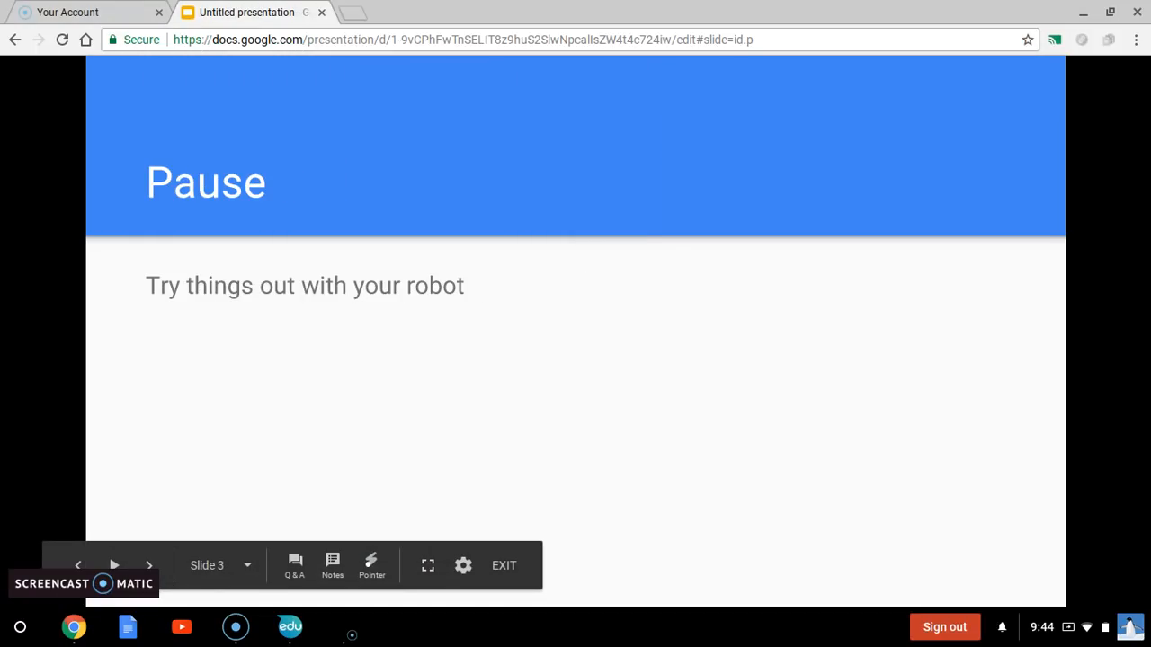
pyautogui.moveTo(340, 459)
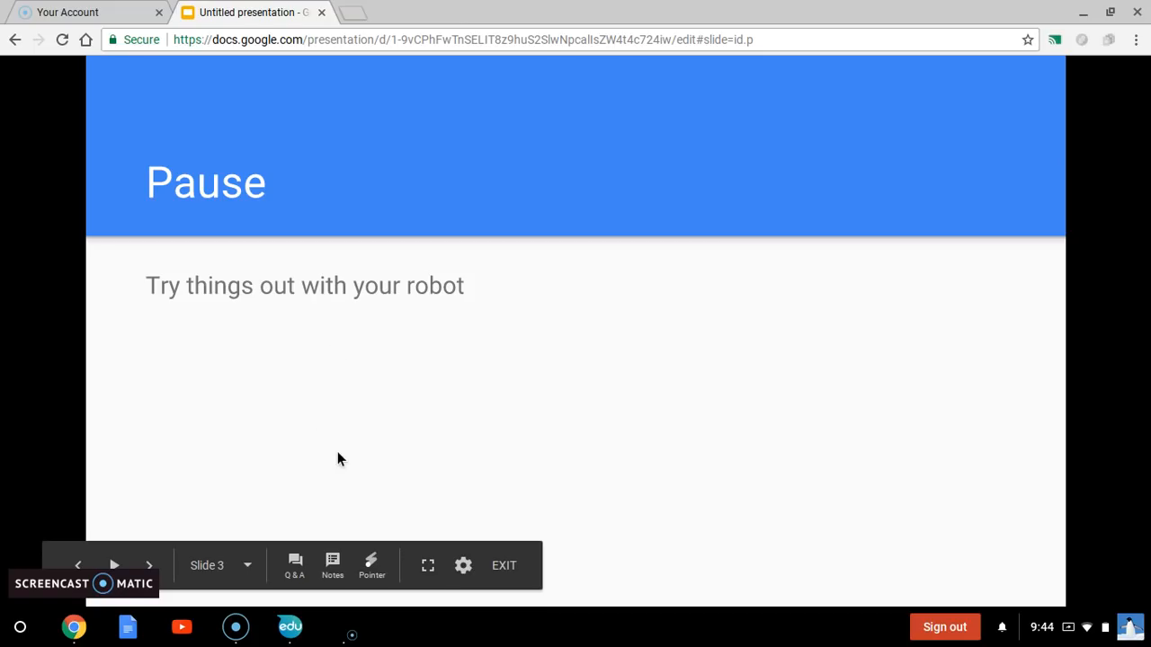
pyautogui.moveTo(441, 466)
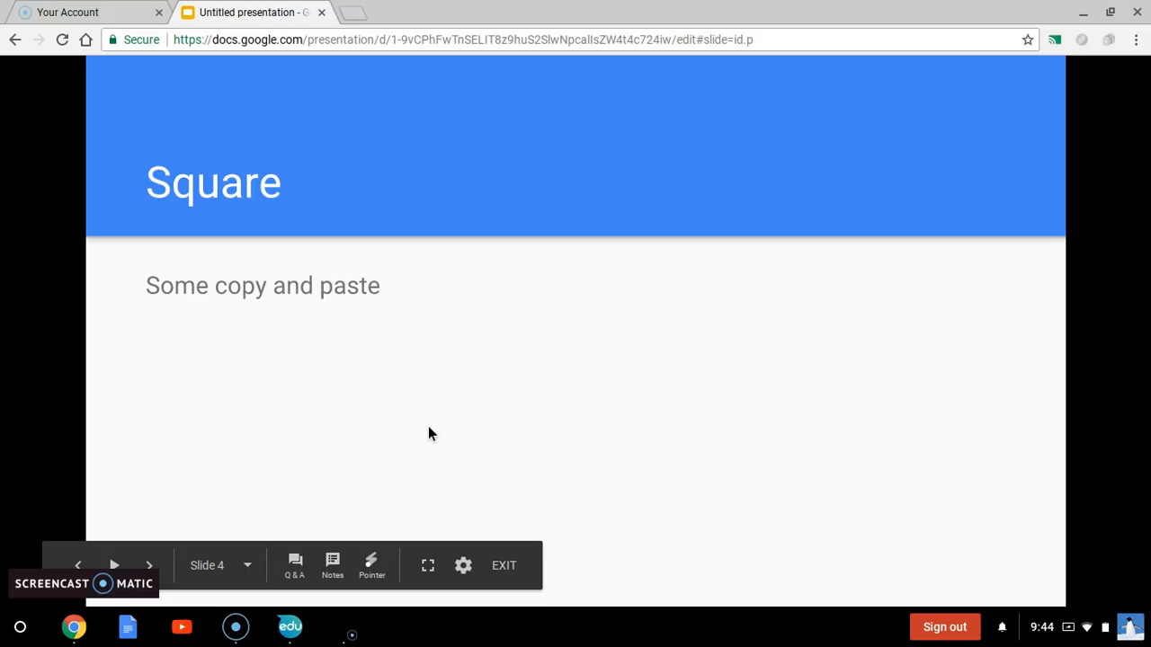
pyautogui.moveTo(334, 463)
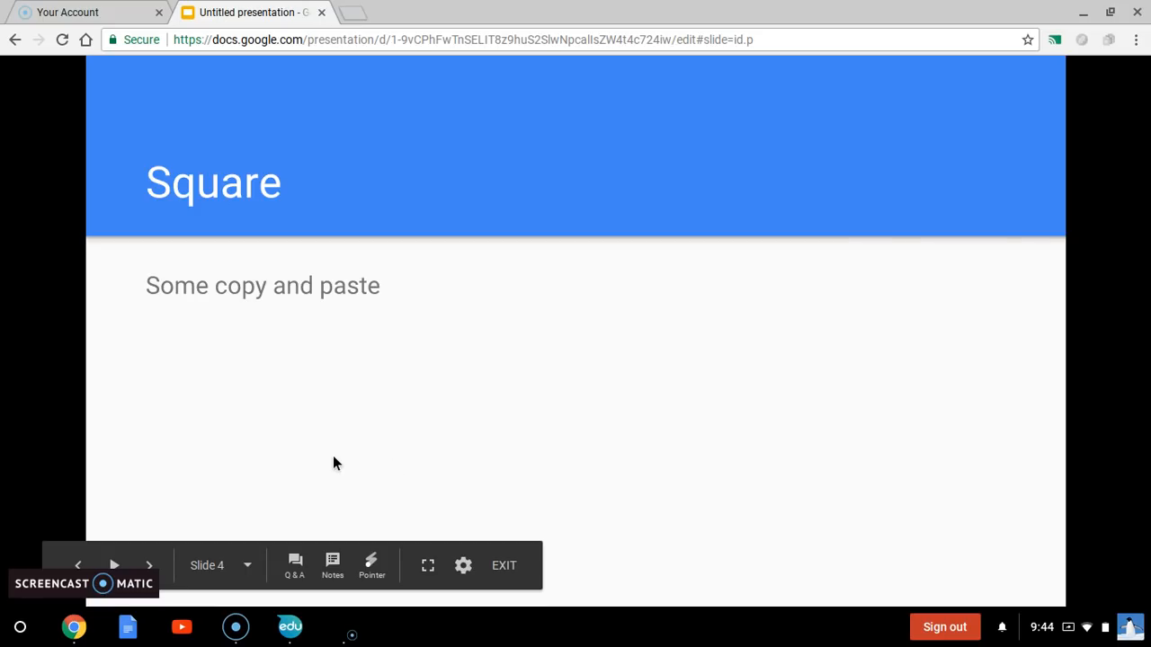
# - Switch back to the Sphero Edu program from the shelf
pyautogui.click(288, 626)
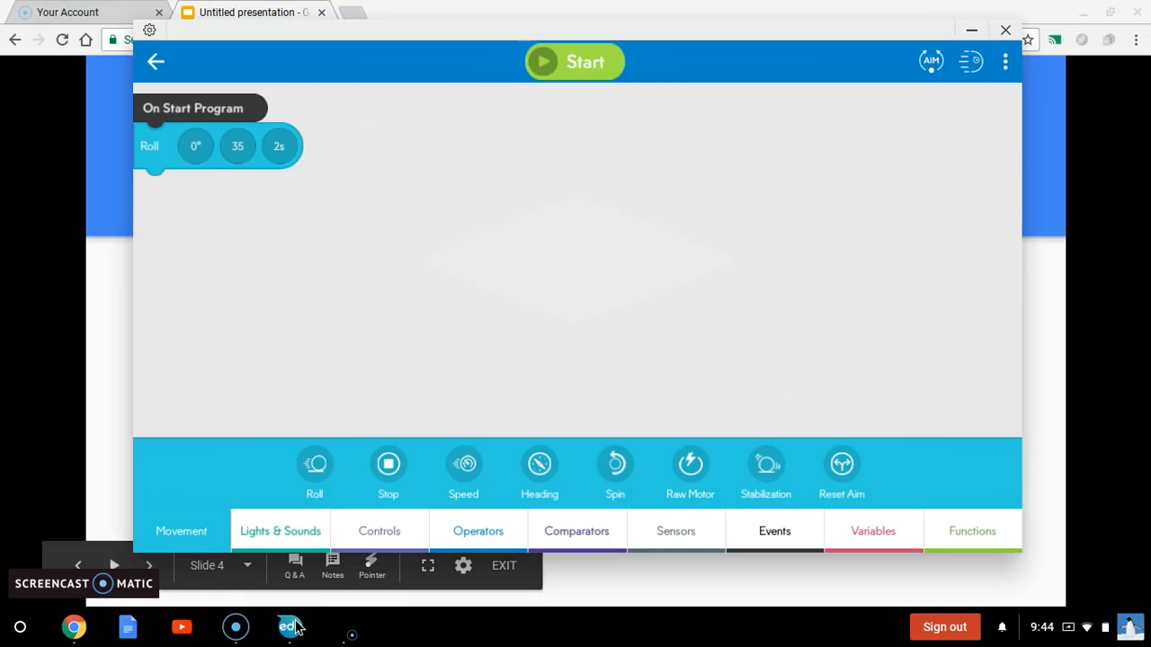
pyautogui.moveTo(250, 223)
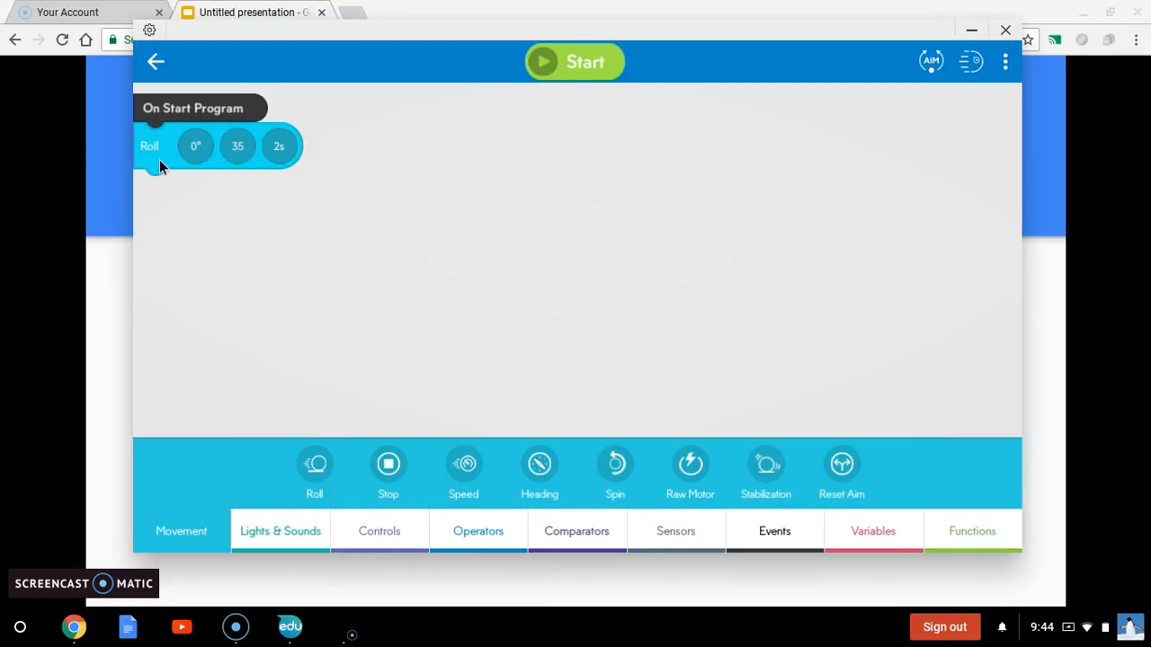
pyautogui.moveTo(327, 162)
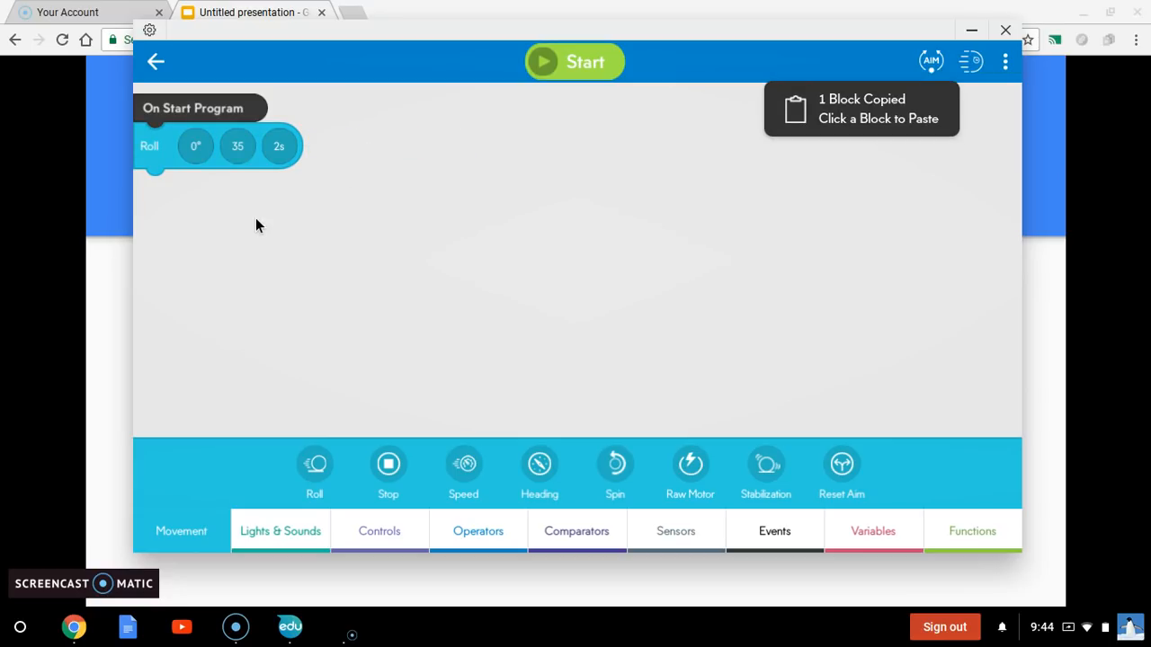
pyautogui.moveTo(162, 165)
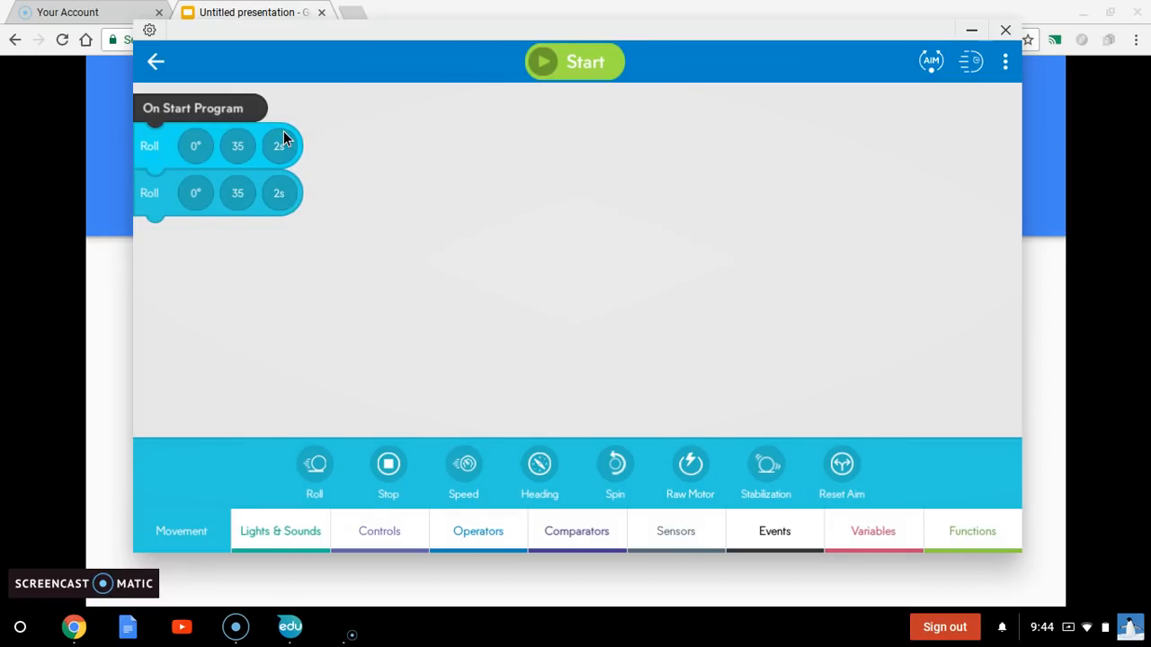
pyautogui.moveTo(202, 274)
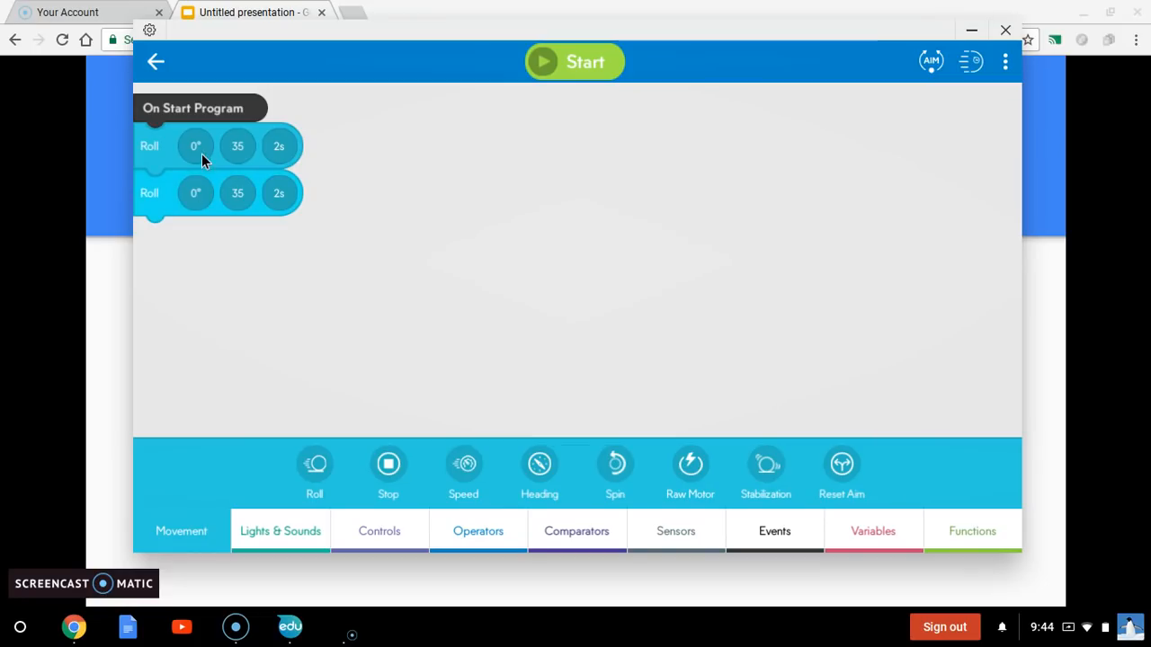
pyautogui.moveTo(198, 277)
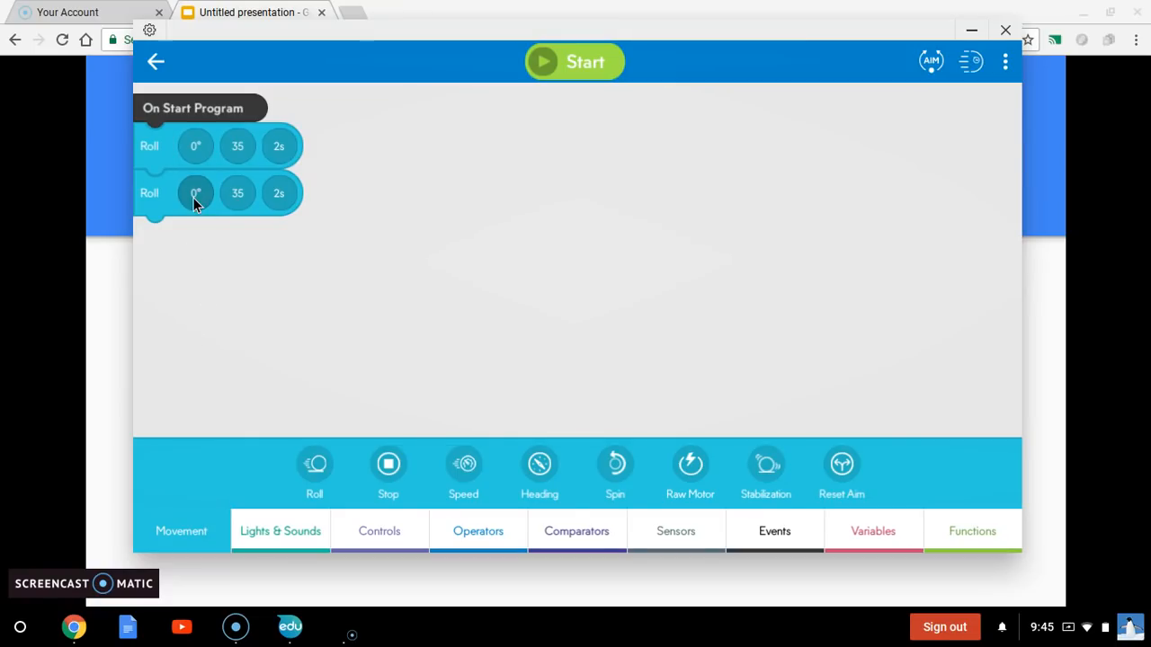
# - Set the second Roll block's heading to 90° and confirm
pyautogui.click(195, 193)
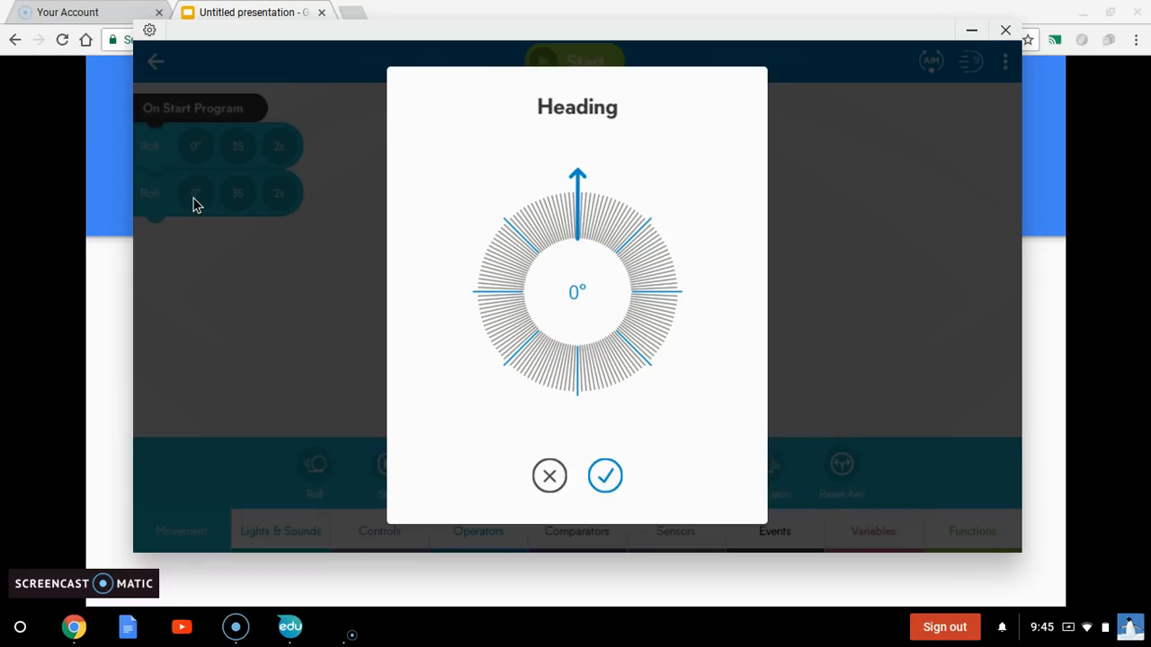
pyautogui.moveTo(580, 182)
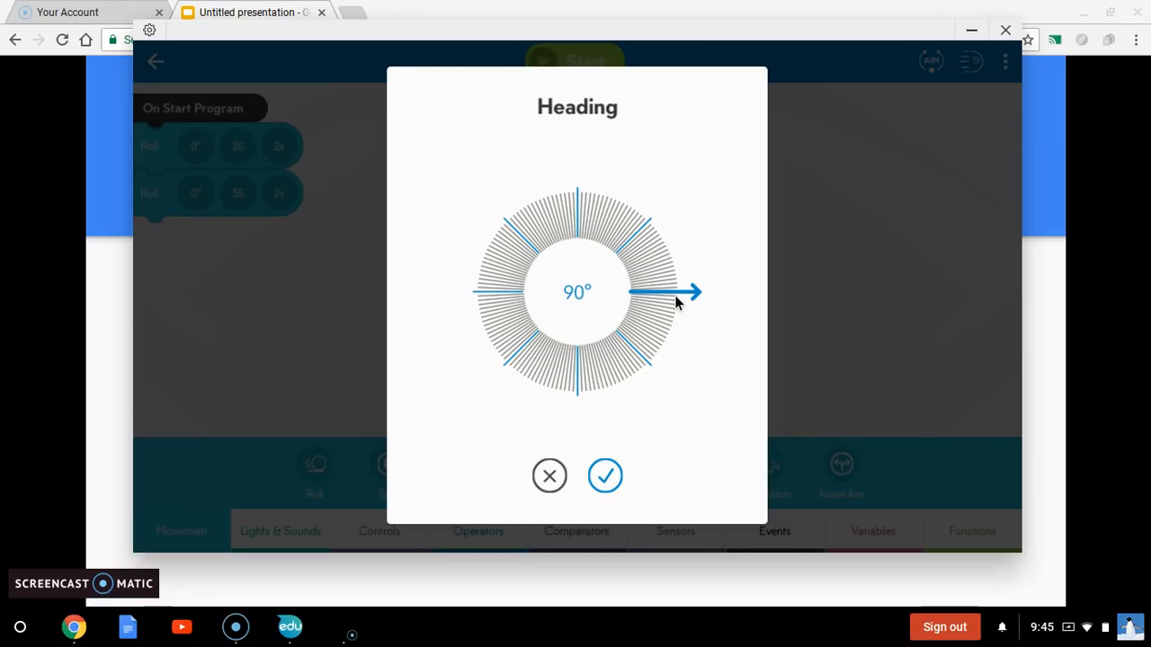
pyautogui.moveTo(611, 471)
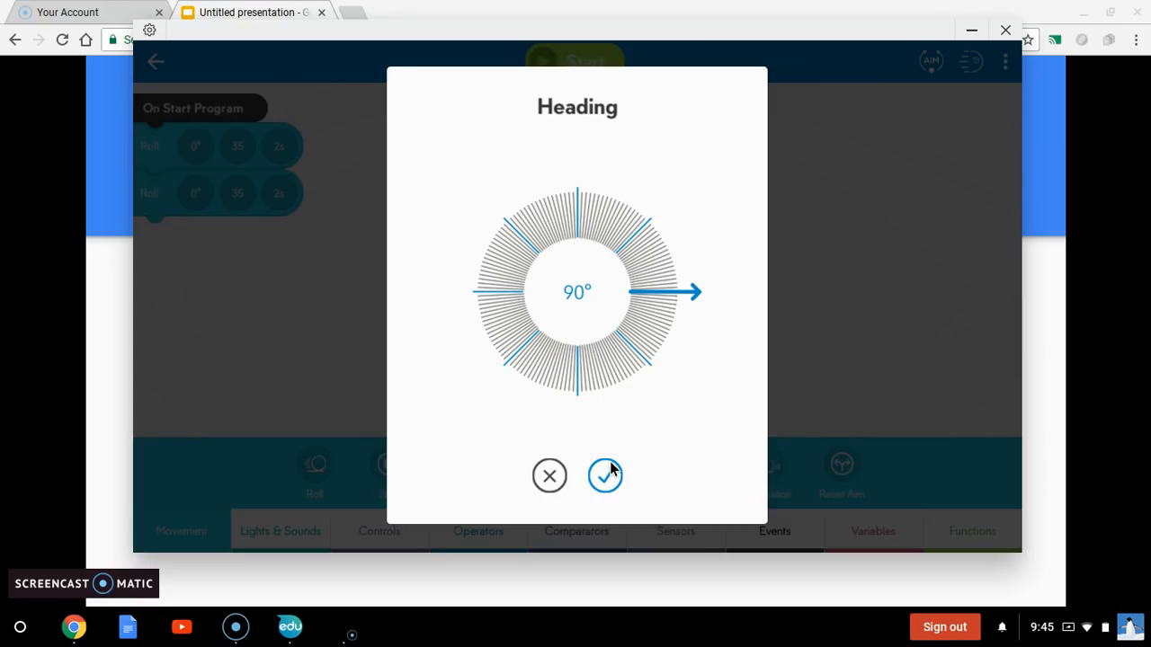
pyautogui.click(605, 476)
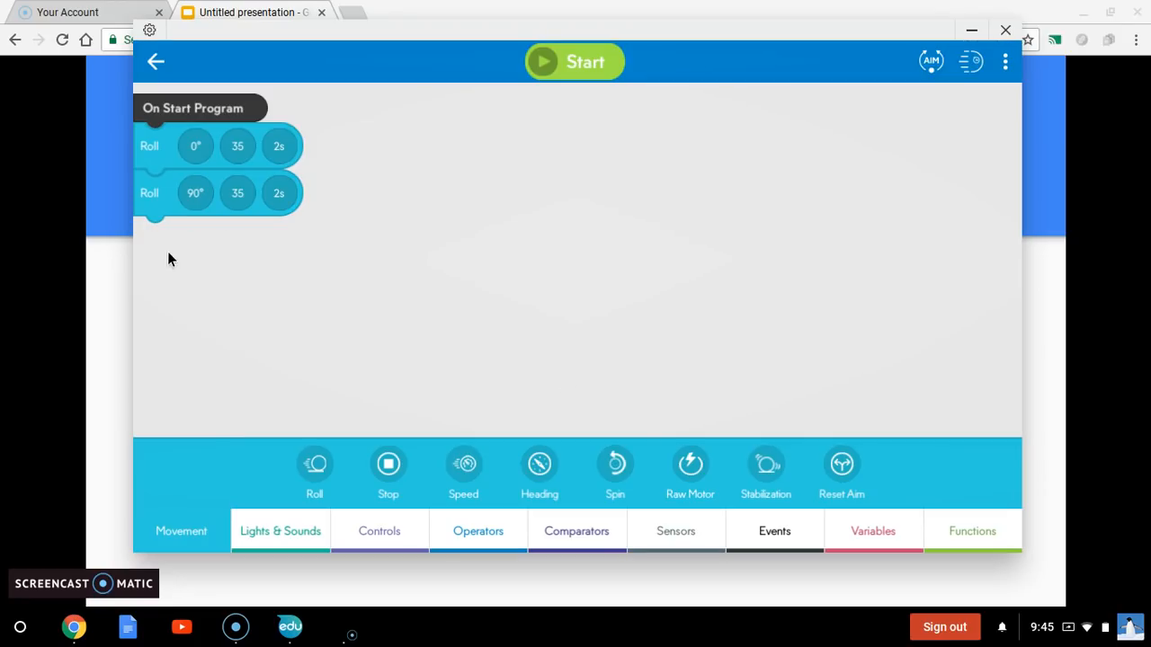
pyautogui.moveTo(341, 309)
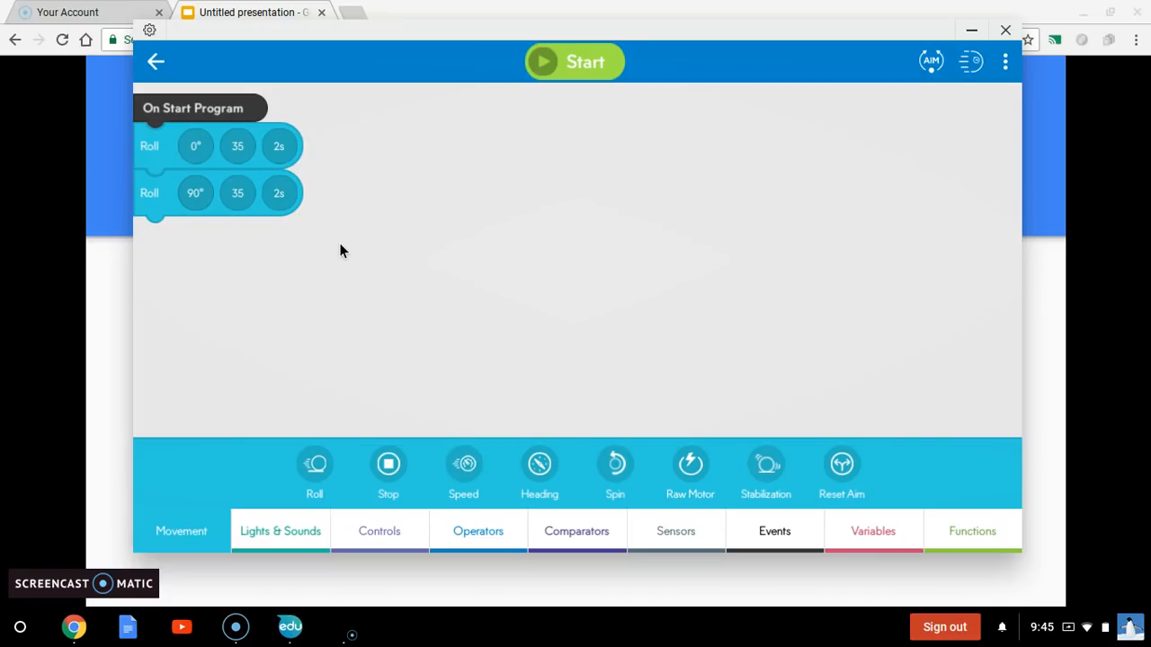
pyautogui.moveTo(138, 391)
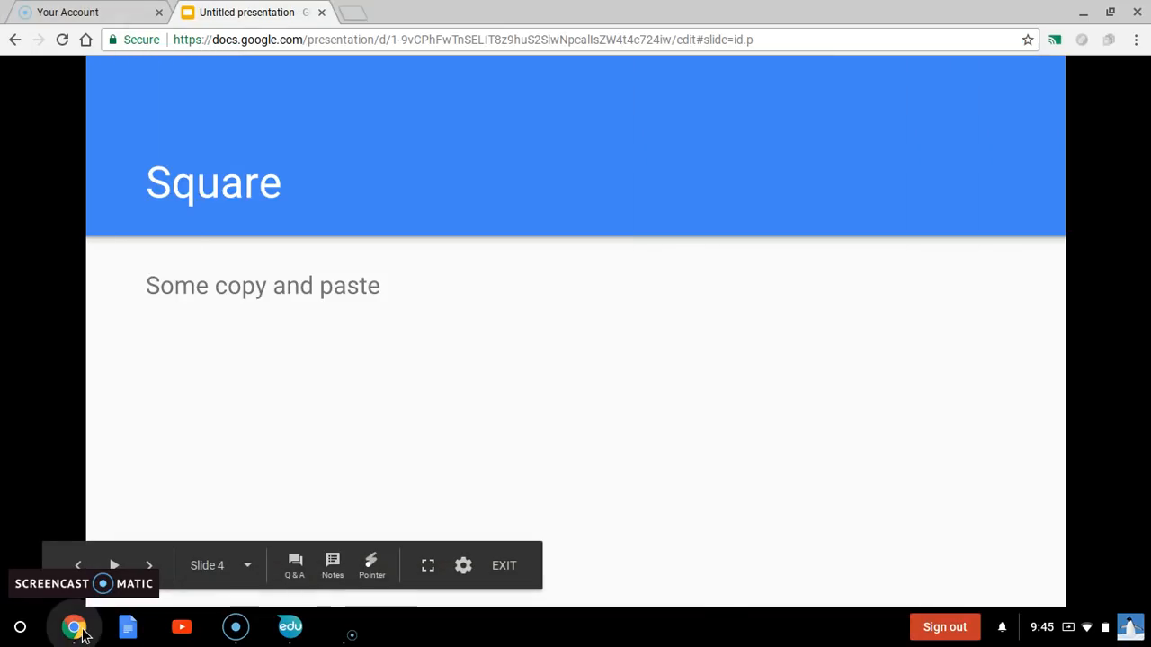
# - Advance the slides from slide 4 to the Pause slide
pyautogui.click(149, 565)
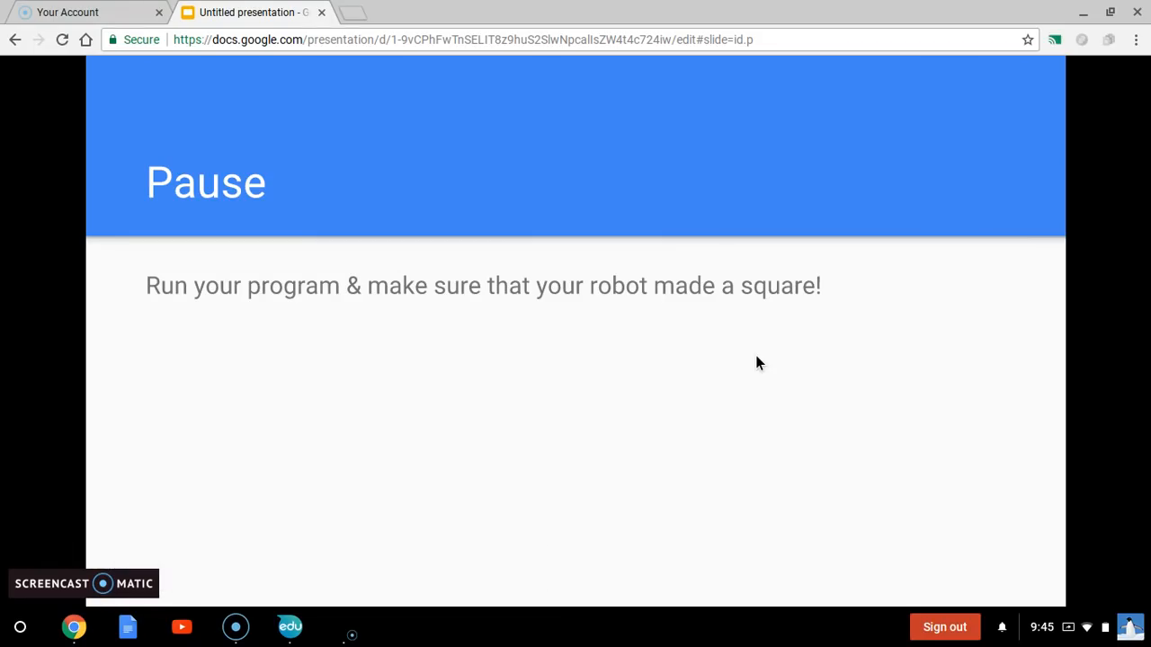
pyautogui.moveTo(706, 402)
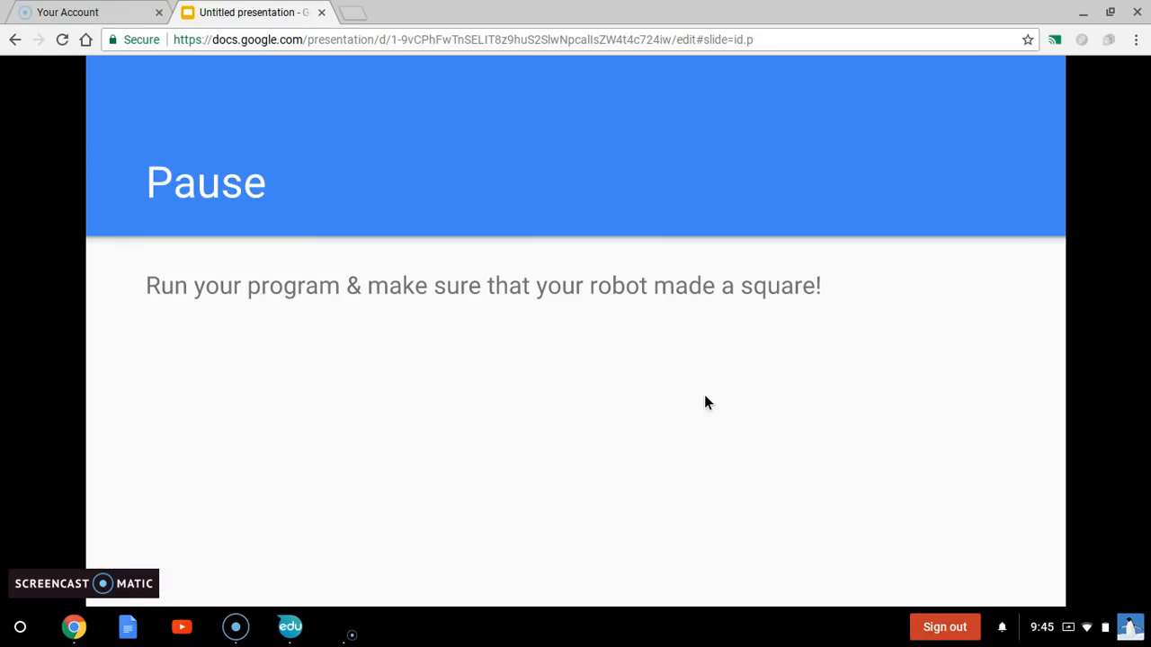
pyautogui.moveTo(432, 470)
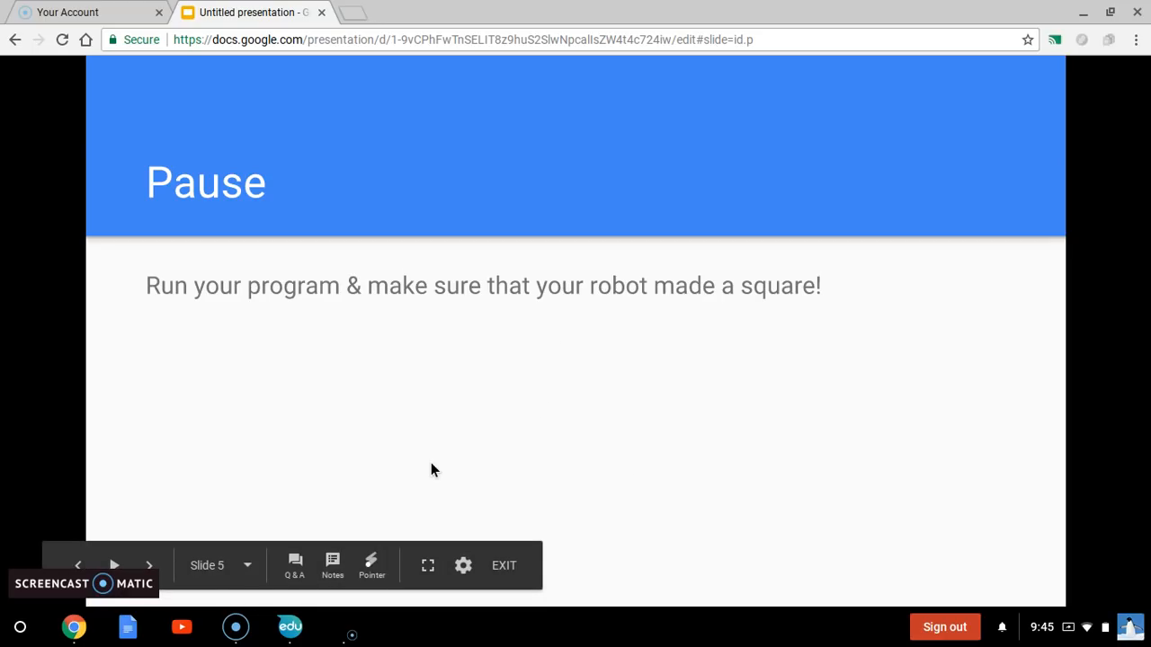
pyautogui.moveTo(178, 625)
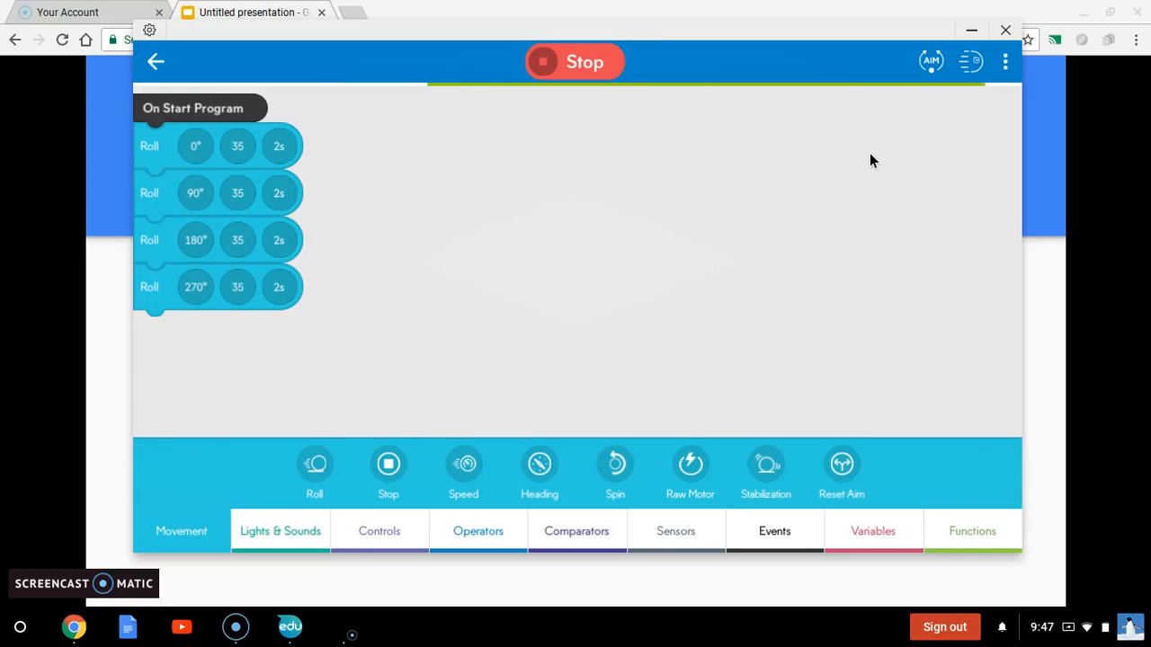
pyautogui.moveTo(890, 148)
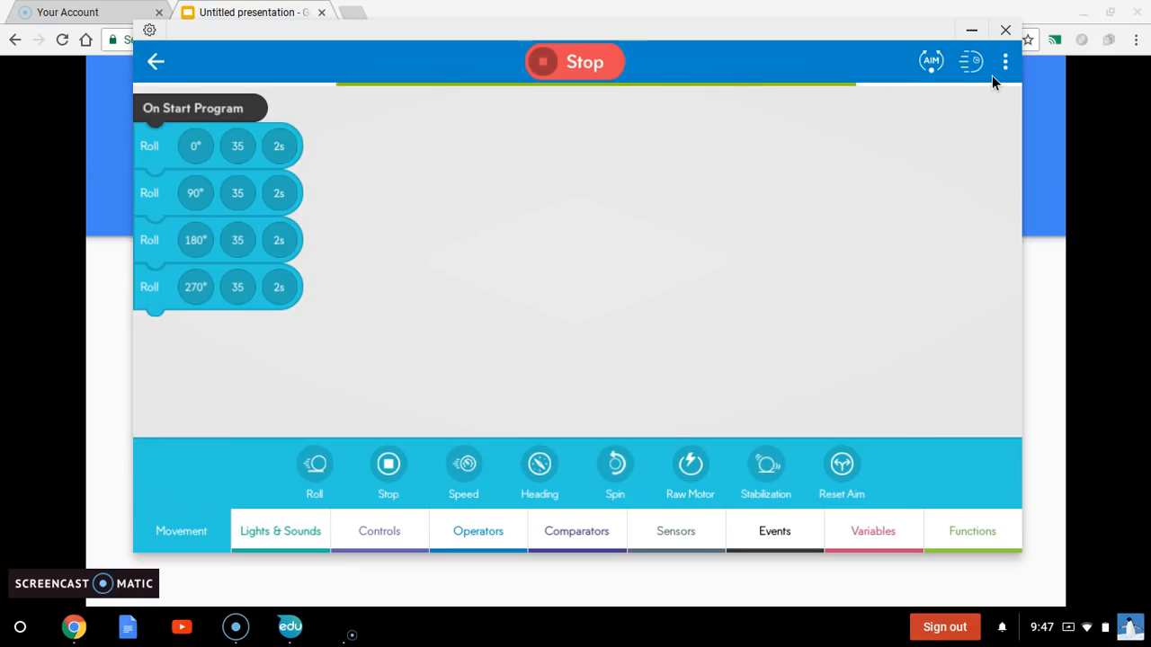
# - View the run's Sensor Data location graph, then close it
pyautogui.click(1005, 61)
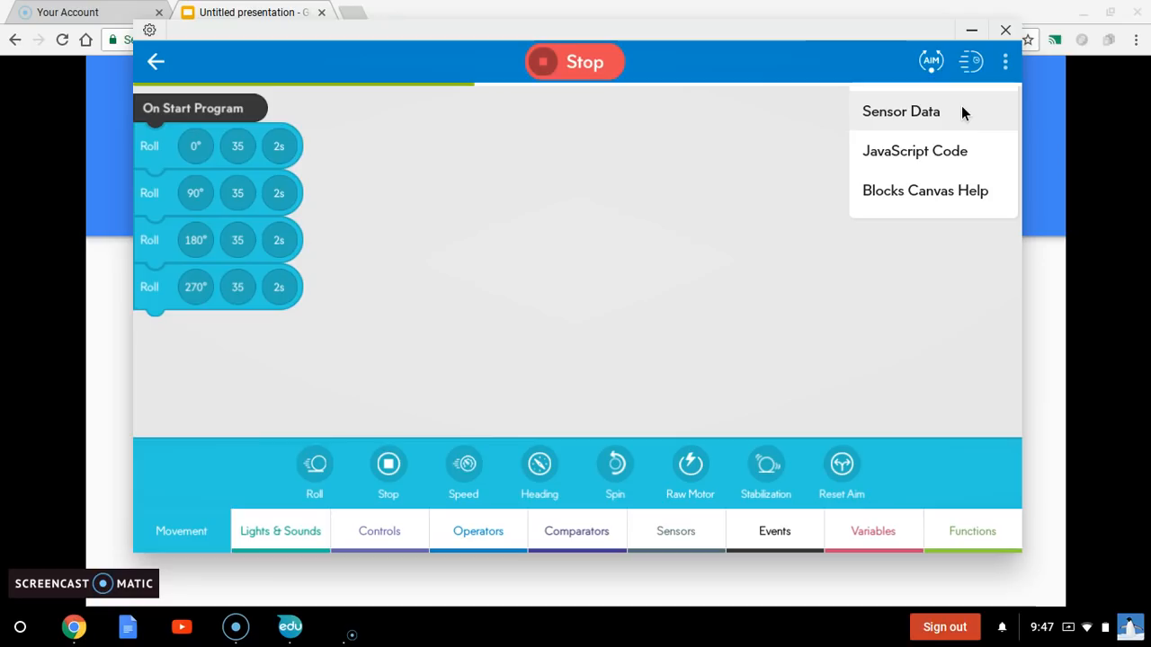
pyautogui.click(900, 110)
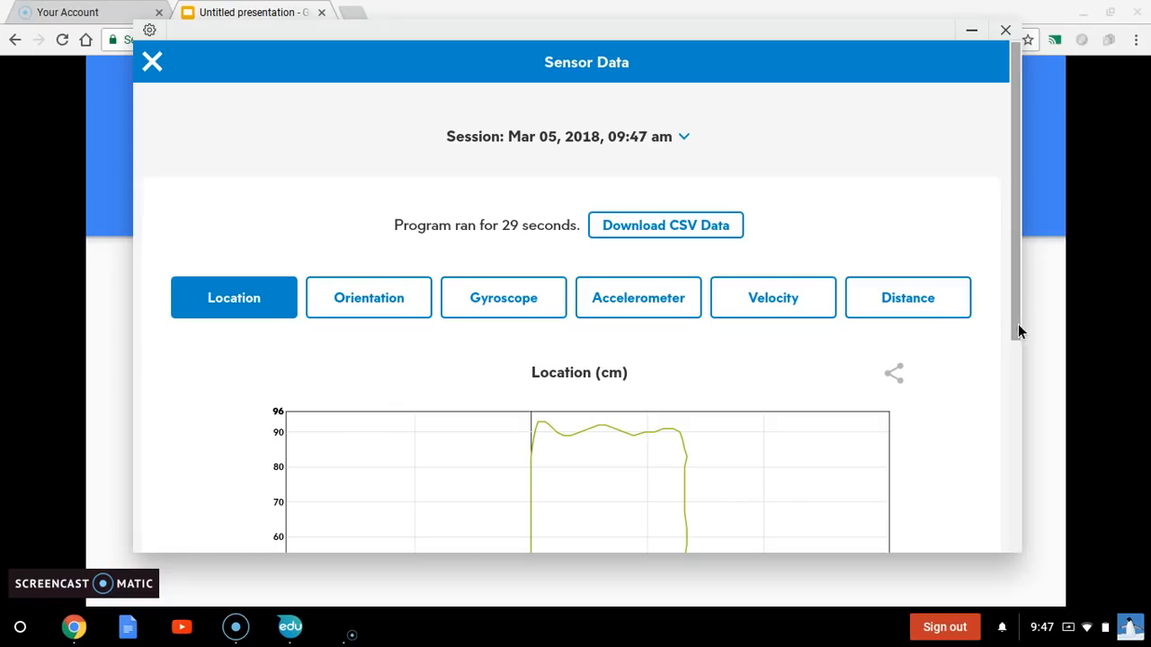
pyautogui.scroll(-3)
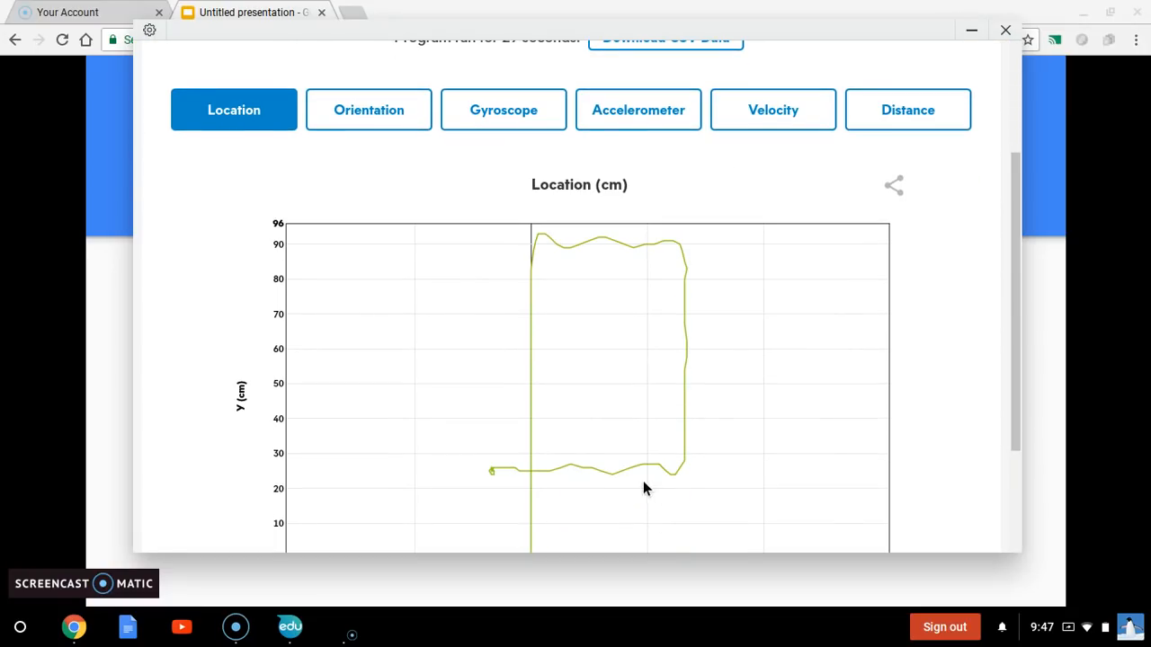
pyautogui.moveTo(202, 60)
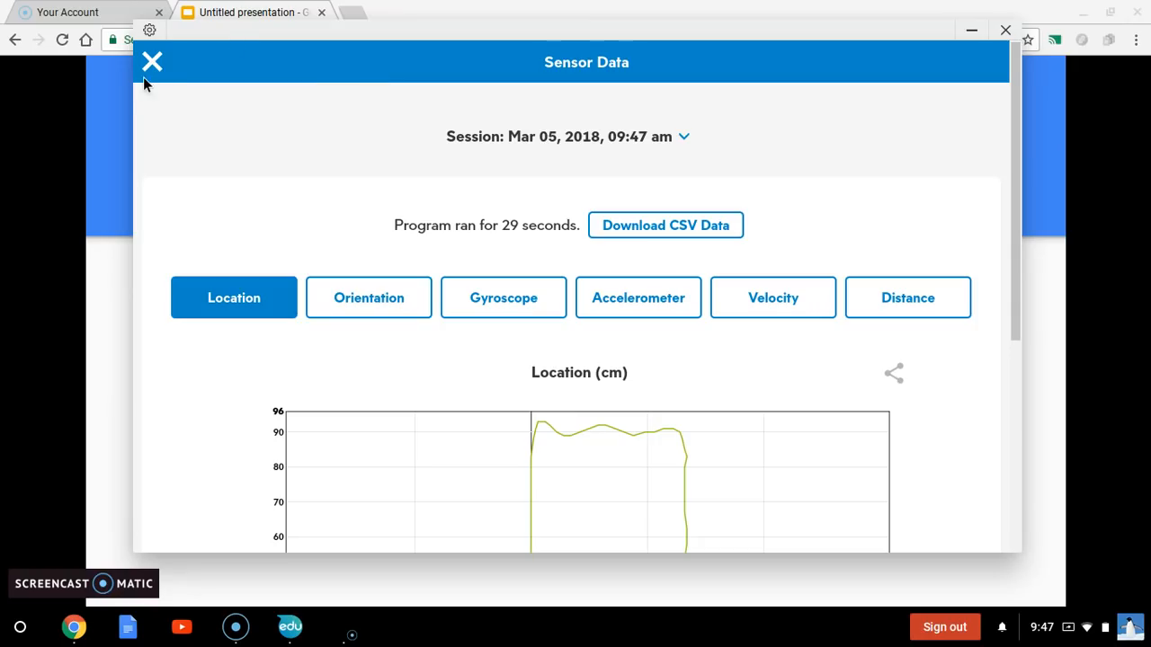
pyautogui.click(151, 61)
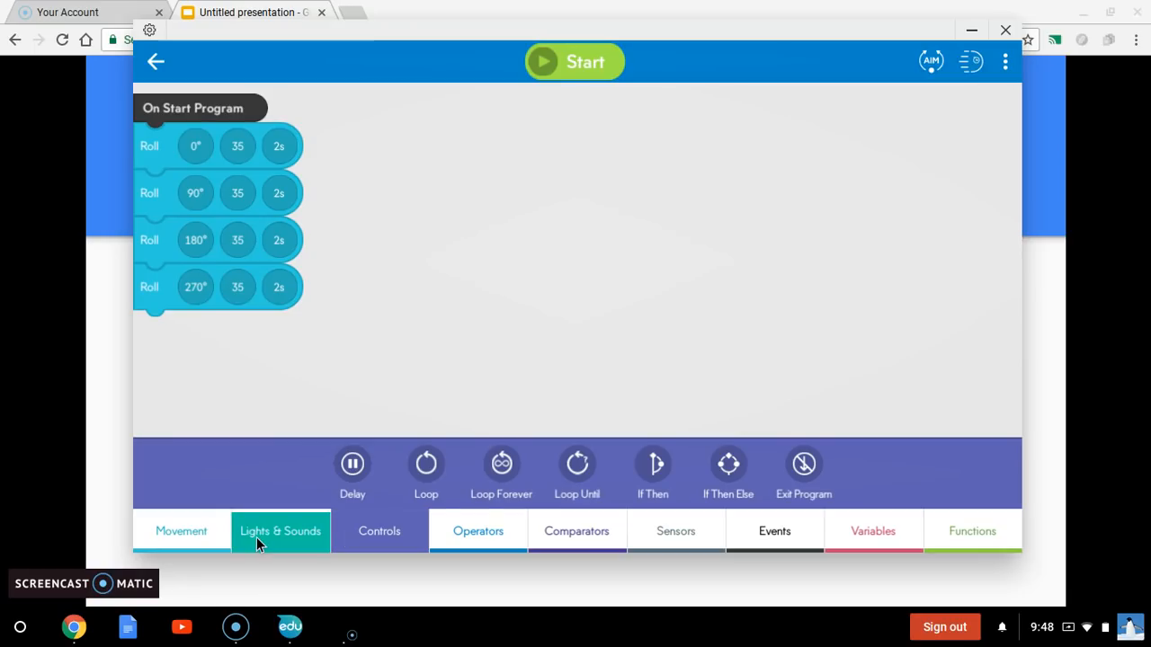
# - Insert a Delay block after the first Roll block and set it to 1 second
pyautogui.click(181, 530)
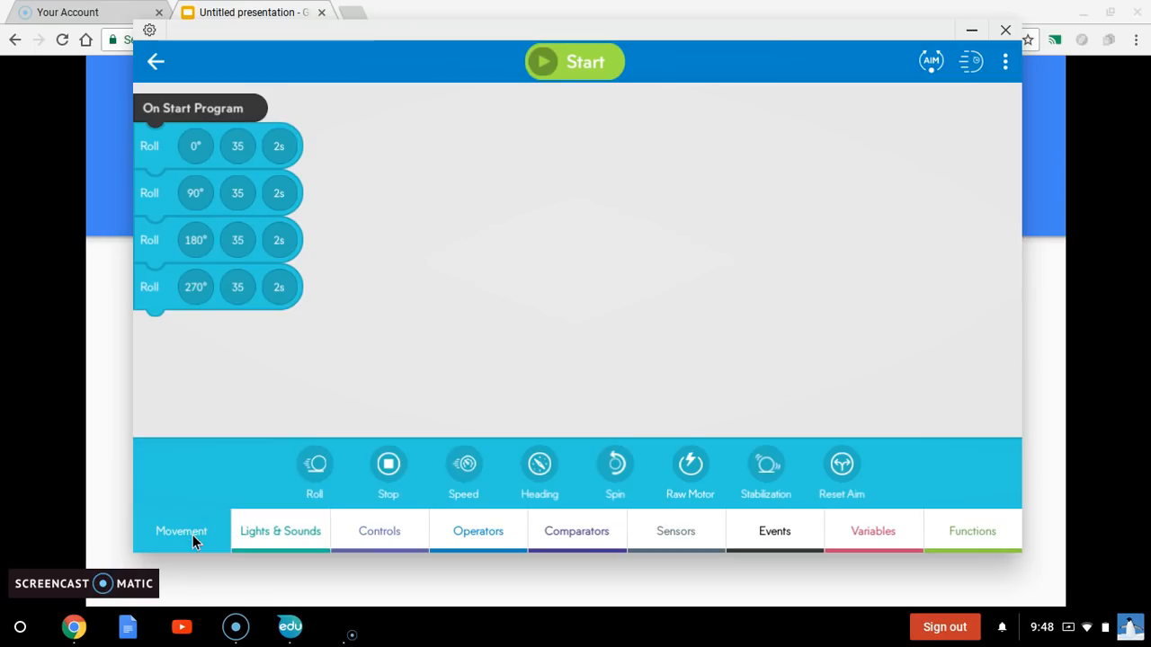
pyautogui.click(379, 531)
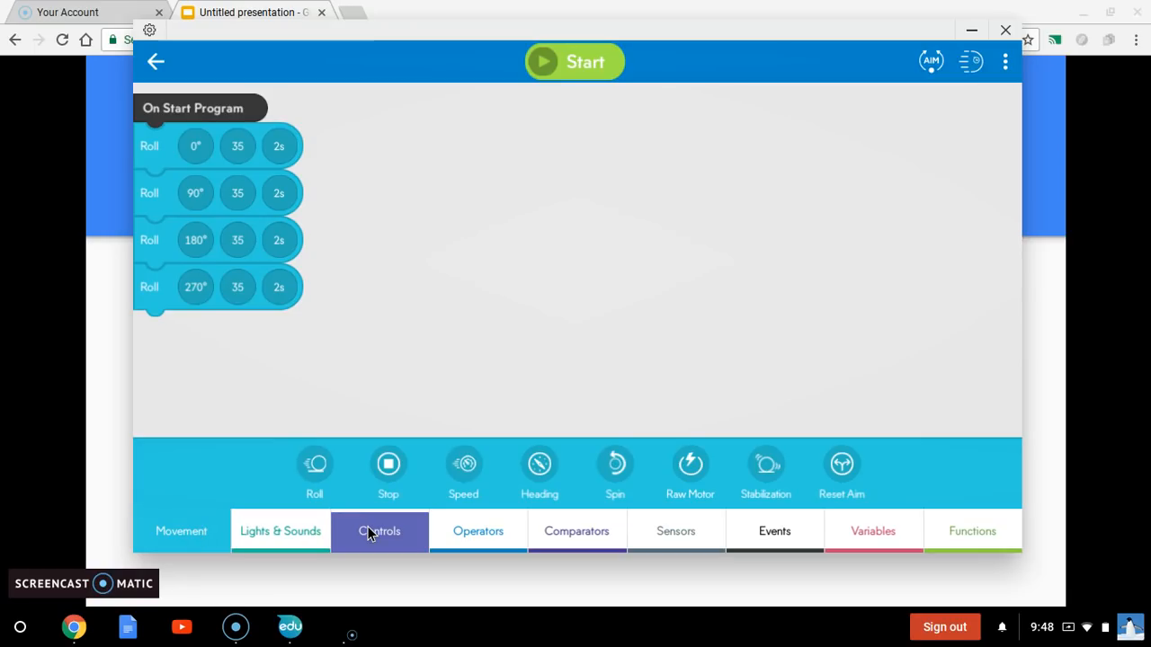
pyautogui.click(379, 530)
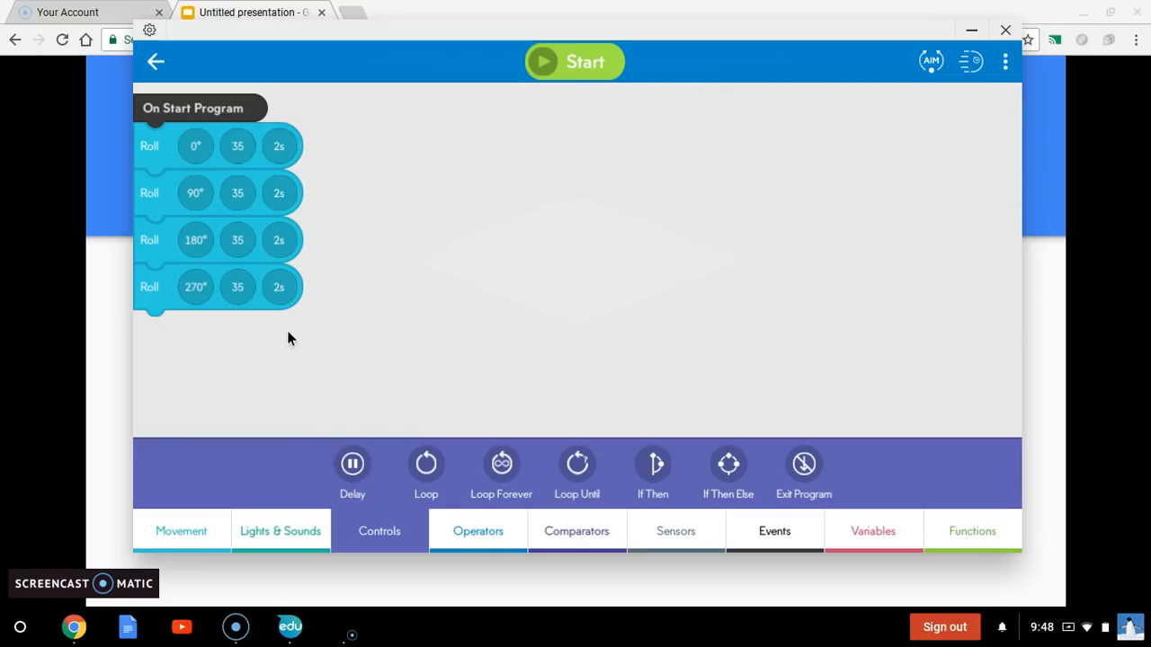
pyautogui.moveTo(352, 463); pyautogui.dragTo(225, 175)
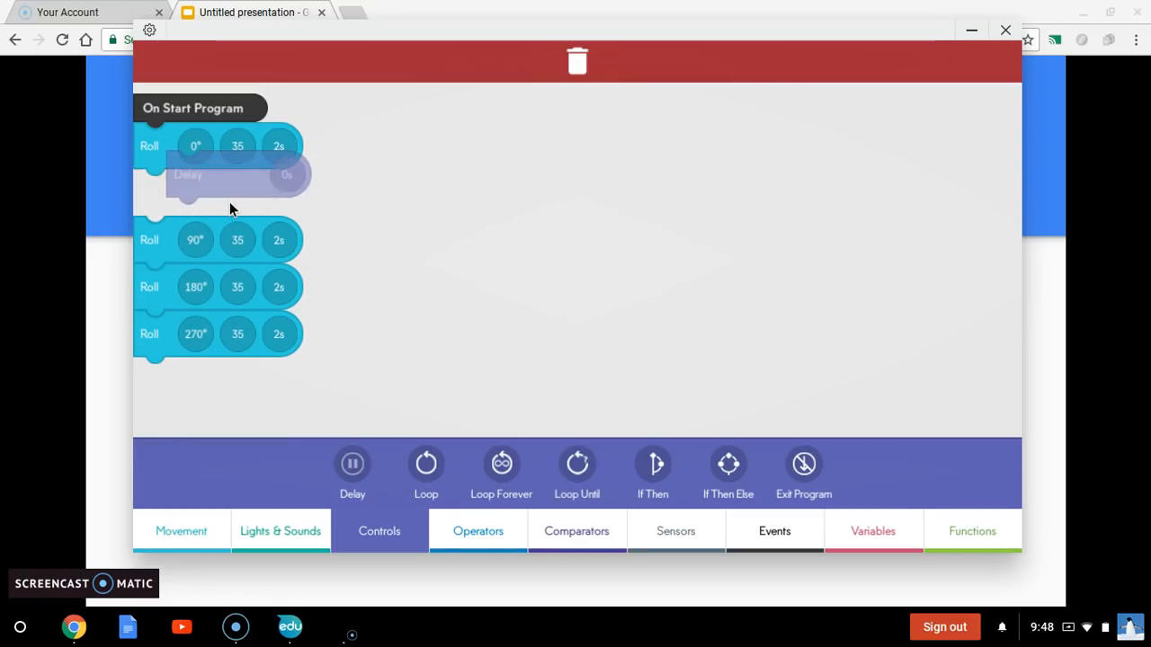
pyautogui.click(234, 175)
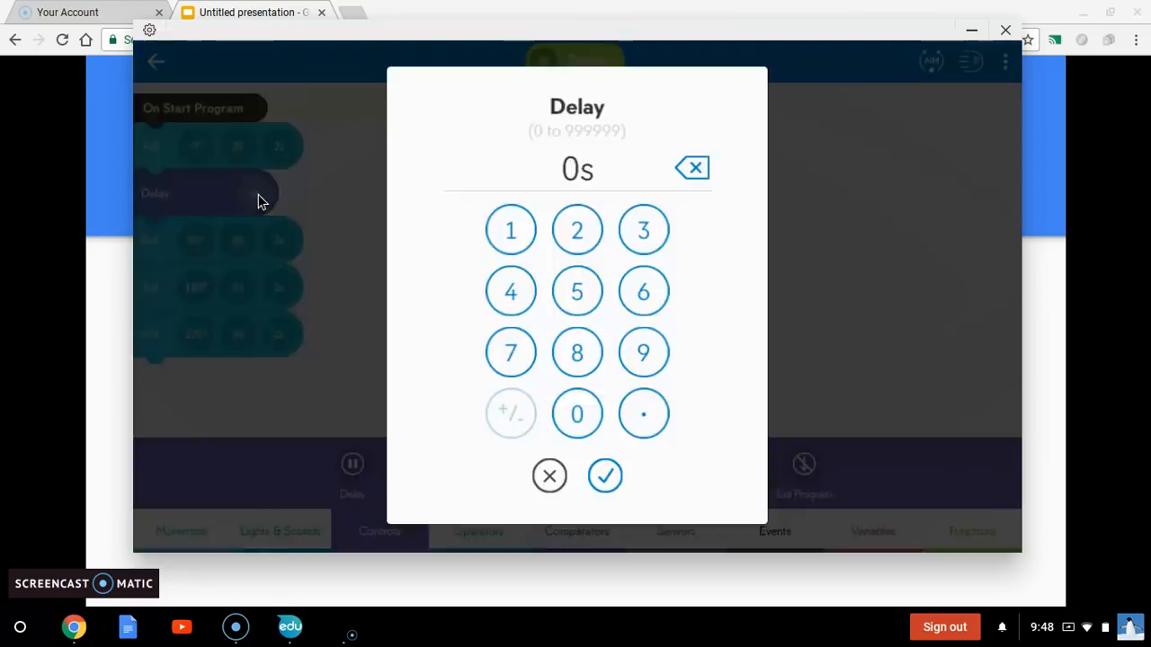
pyautogui.click(511, 230)
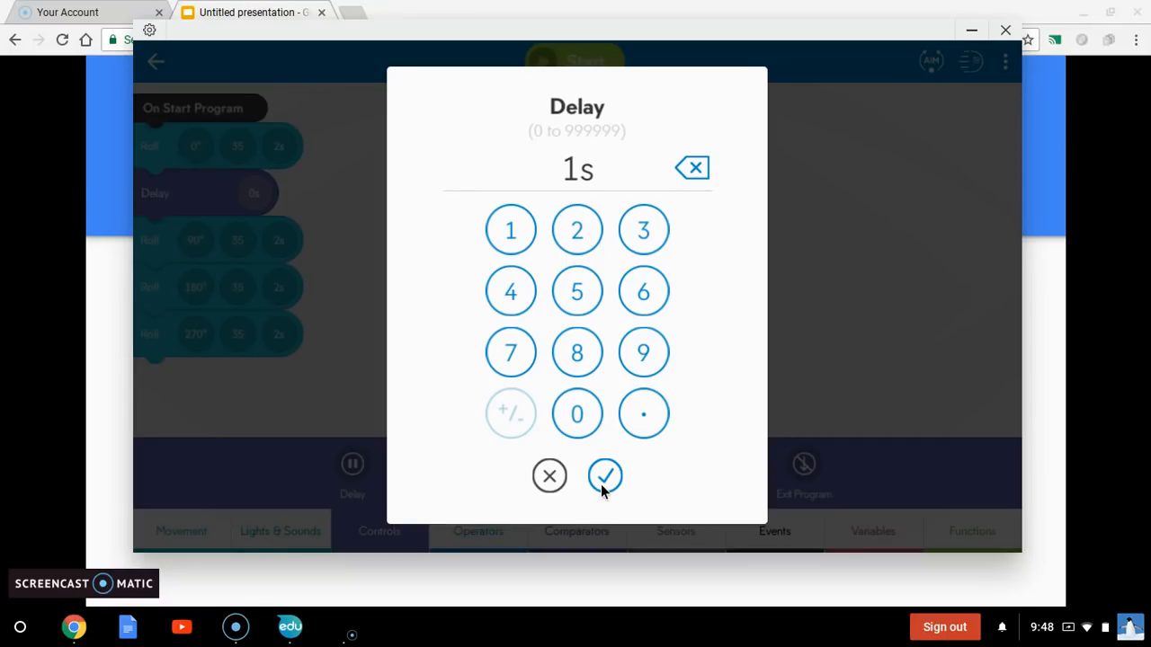
pyautogui.click(605, 476)
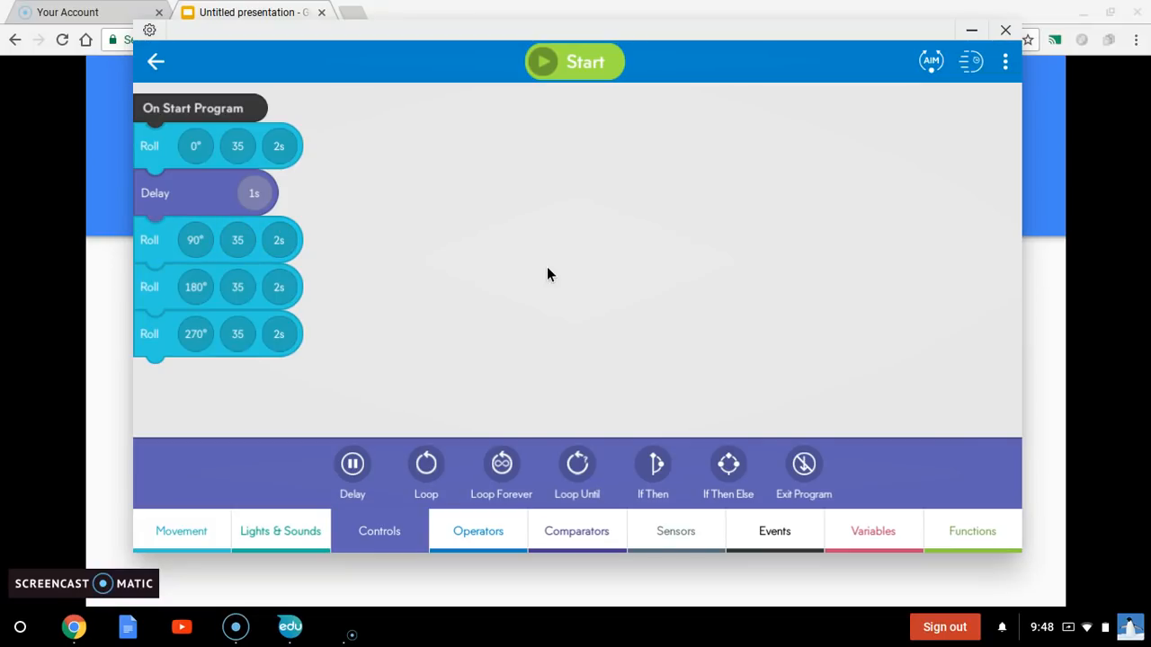
pyautogui.moveTo(475, 253)
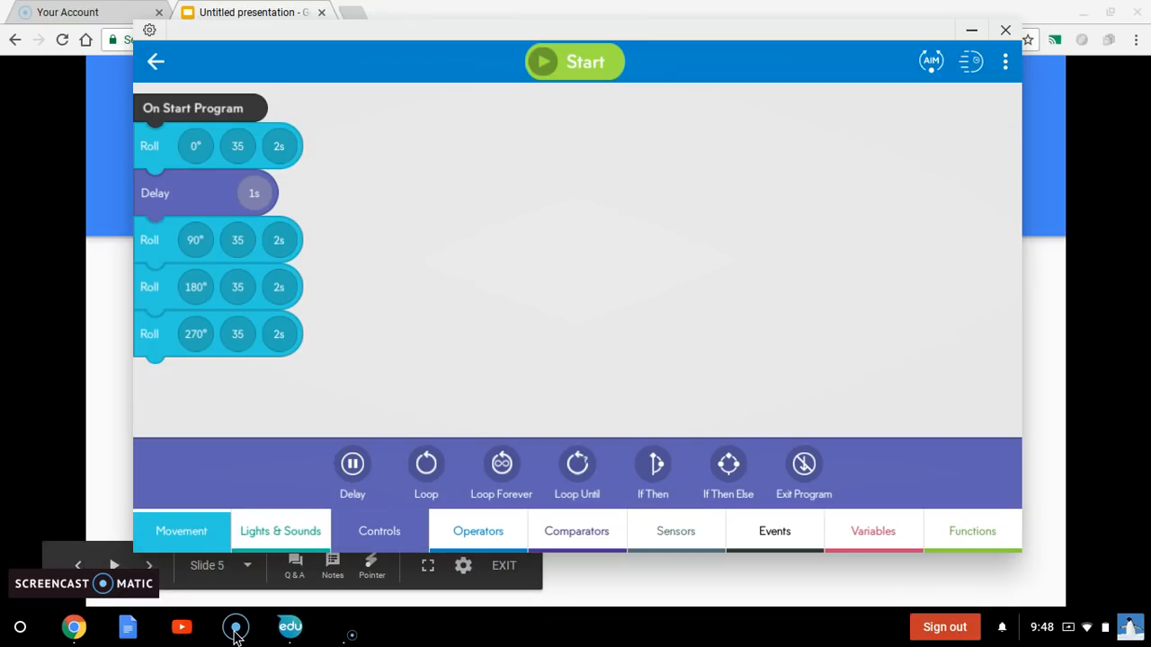
pyautogui.moveTo(236, 627)
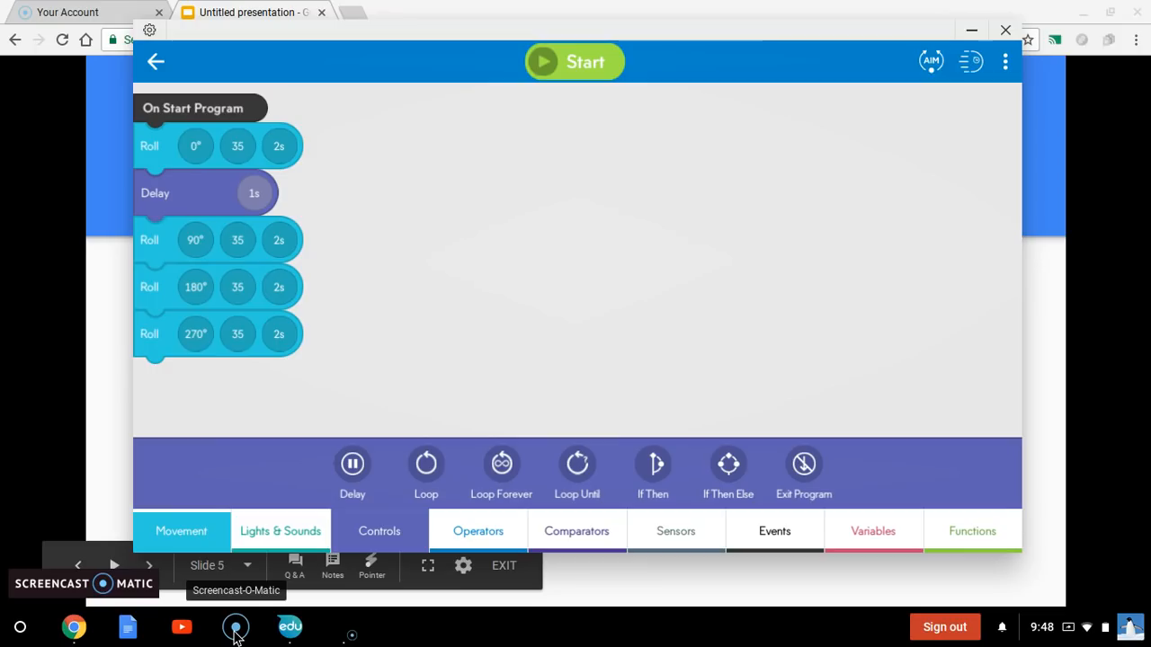